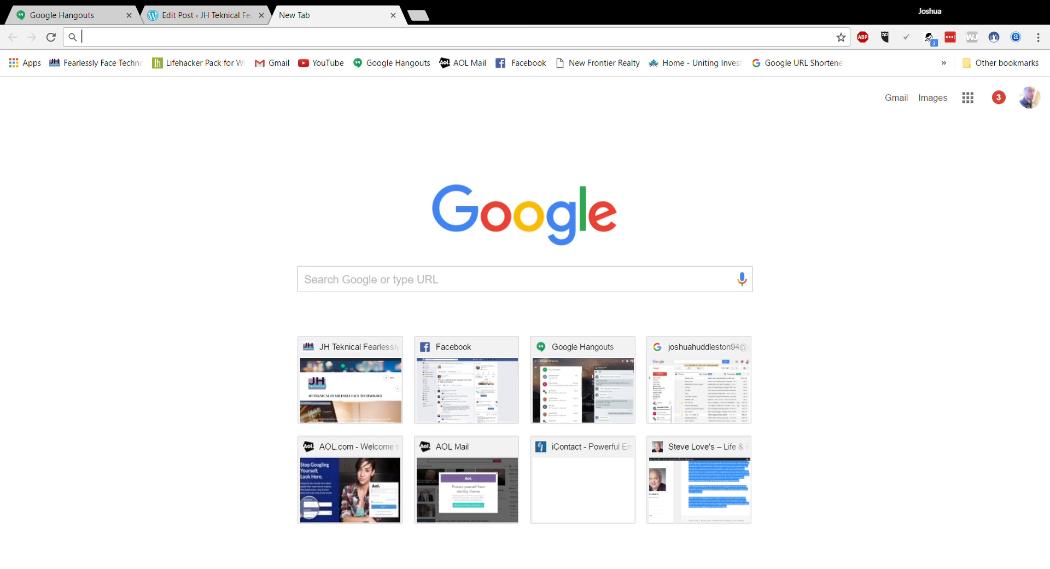
mouse_move(330, 11)
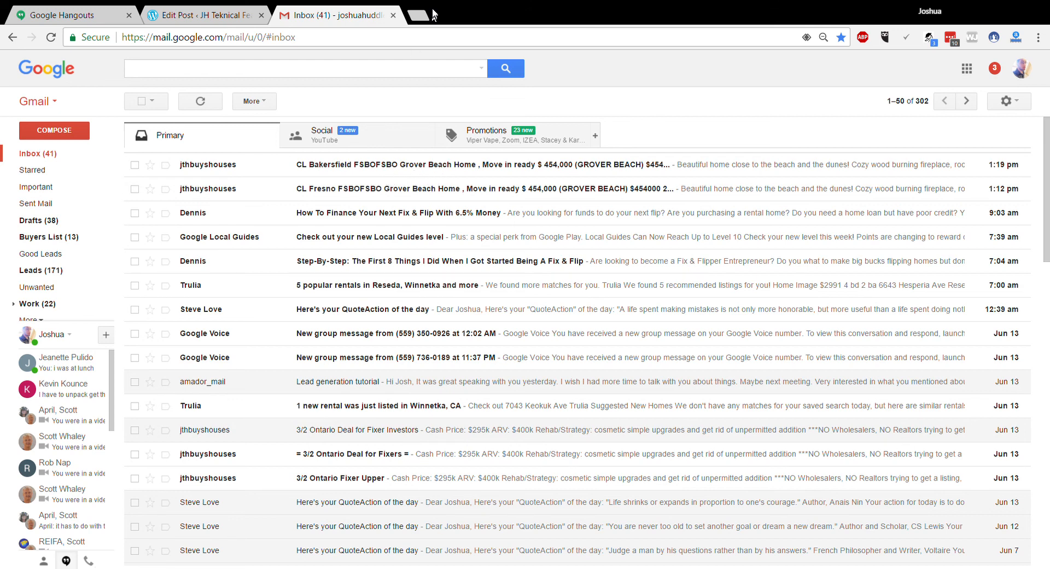
- Open a new blank browser tab beside the Gmail inbox
click(435, 15)
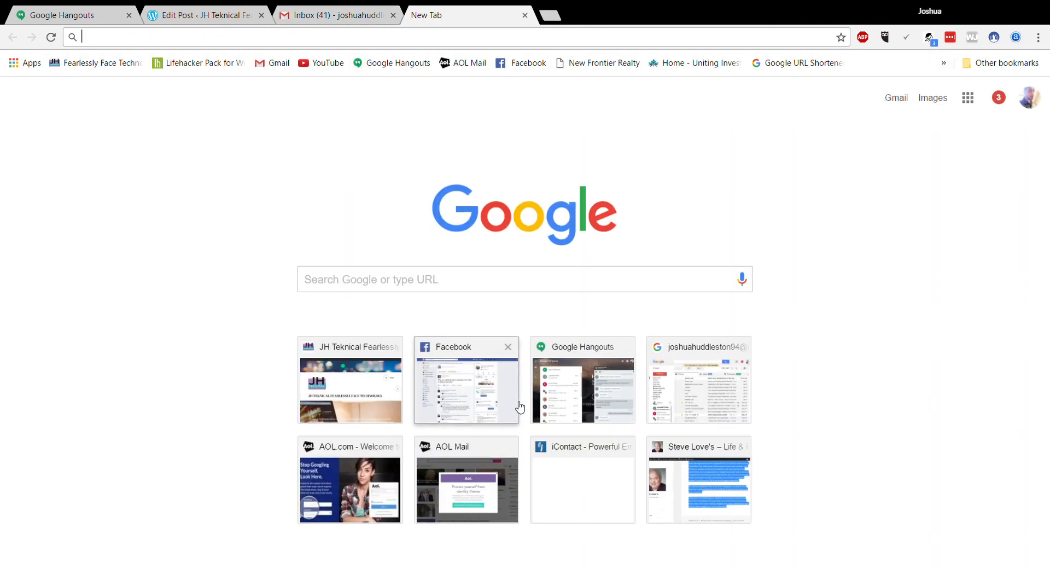
- Go to ifttt.com and scroll the Discover page before heading to Search
text(IFTtt)
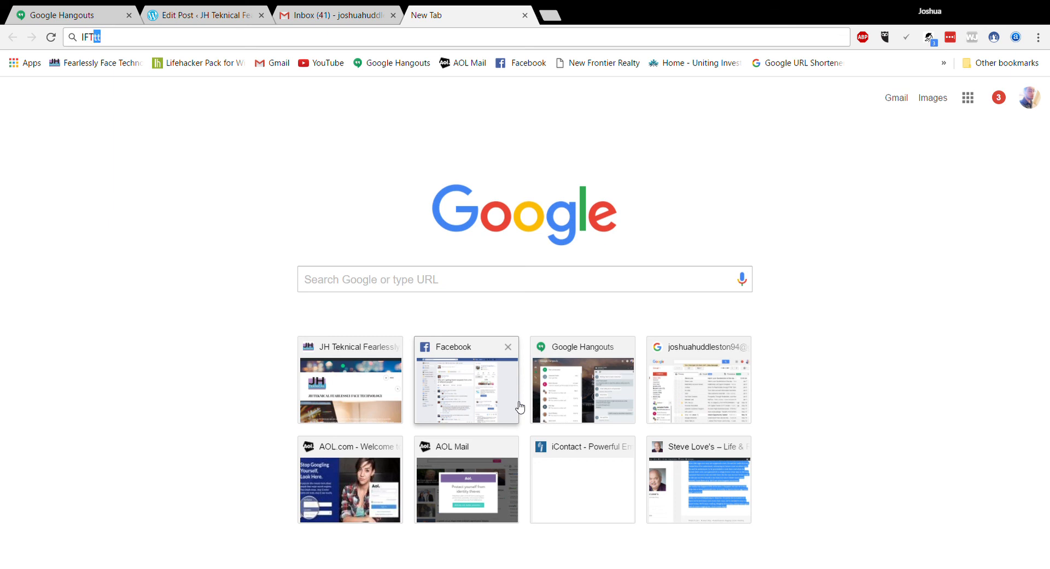
text(IFTTT)
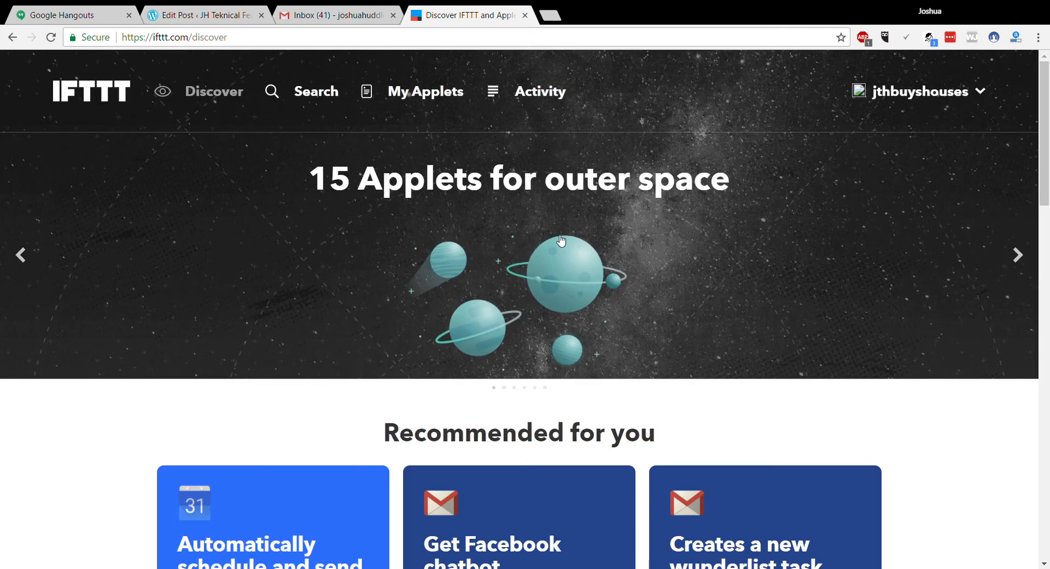
mouse_move(635, 206)
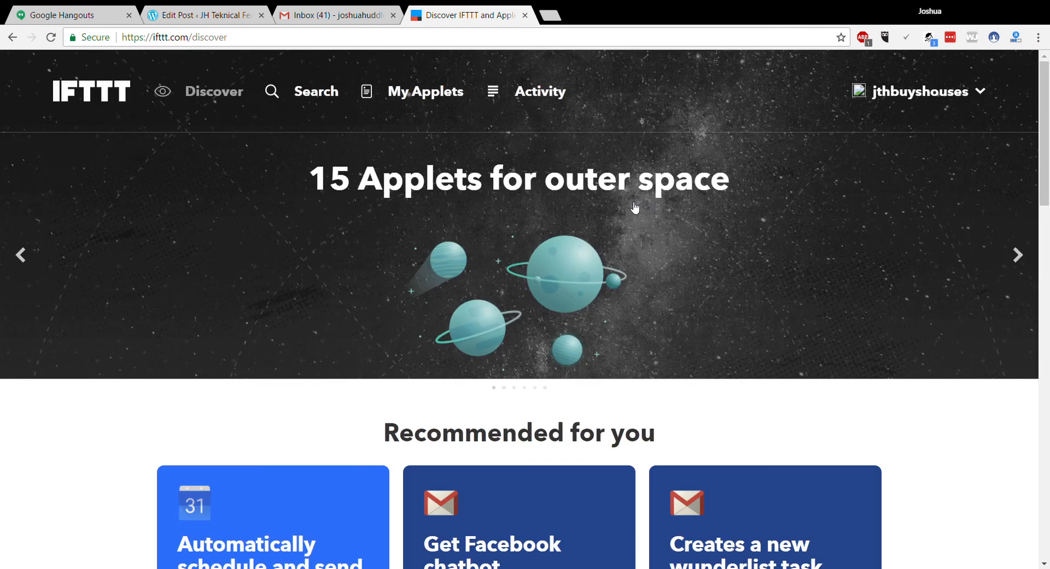
scroll(down, 3)
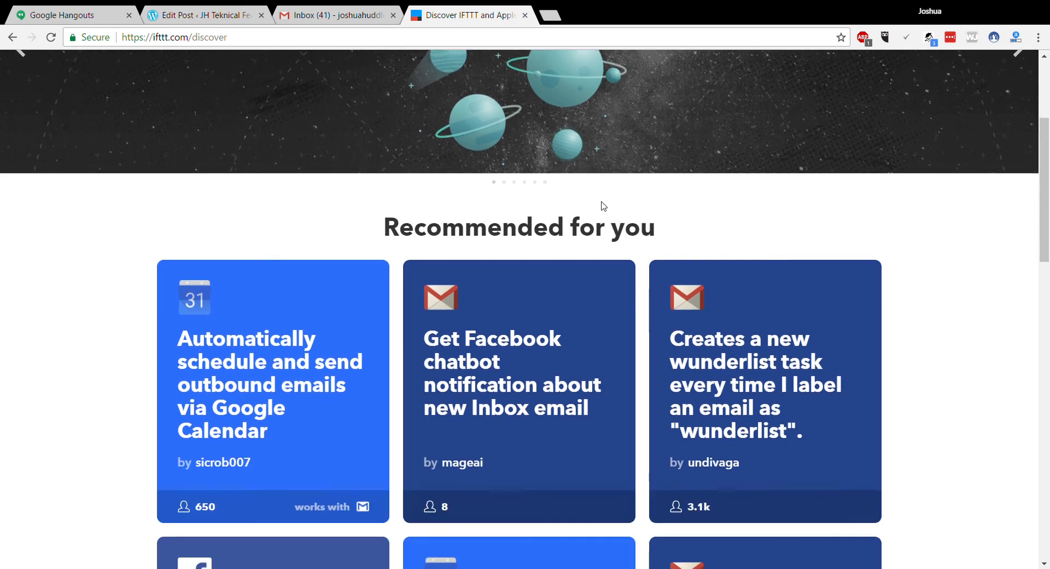
mouse_move(979, 337)
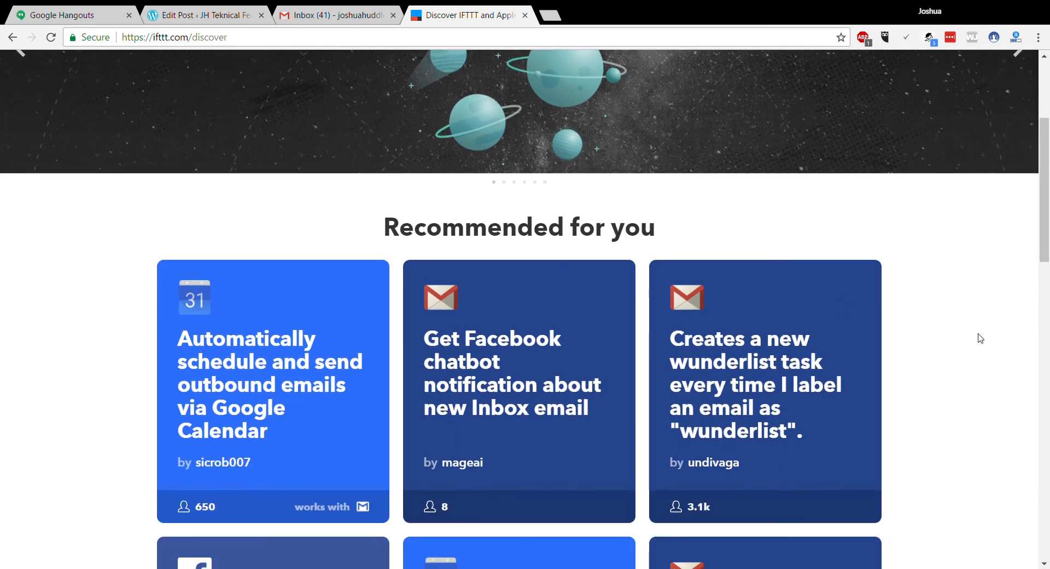
scroll(down, 3)
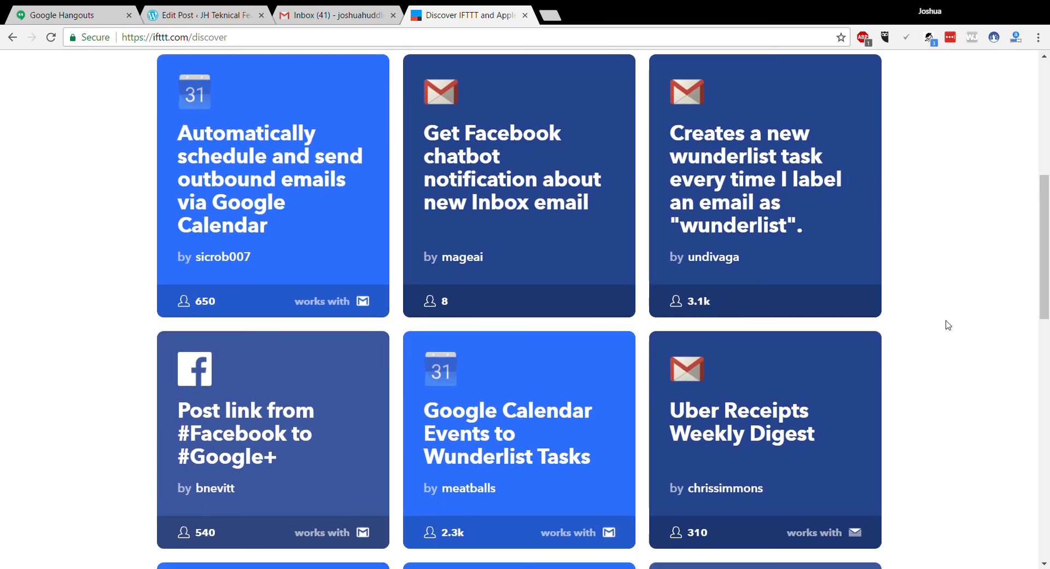
mouse_move(481, 179)
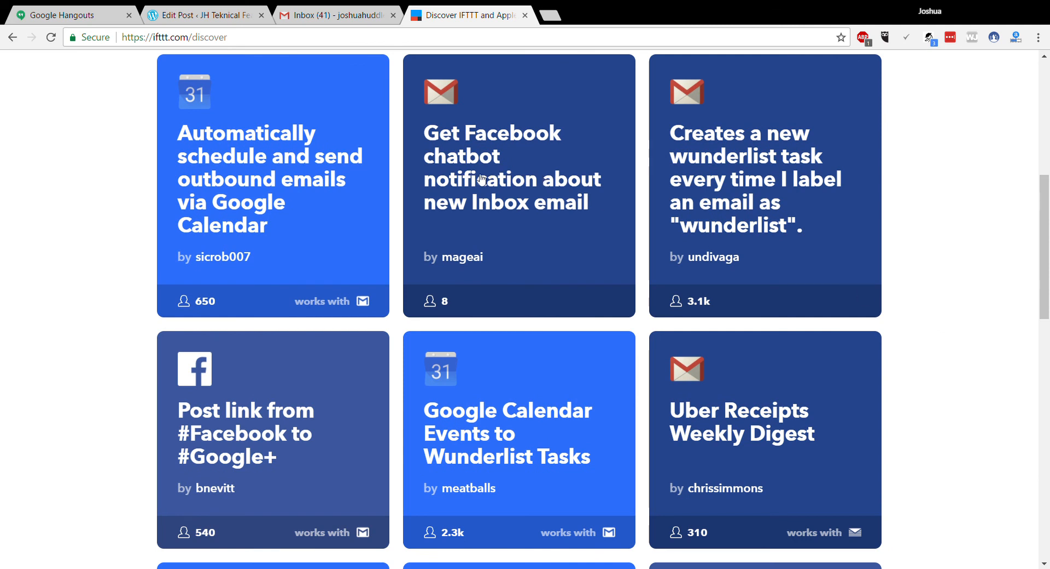
mouse_move(739, 296)
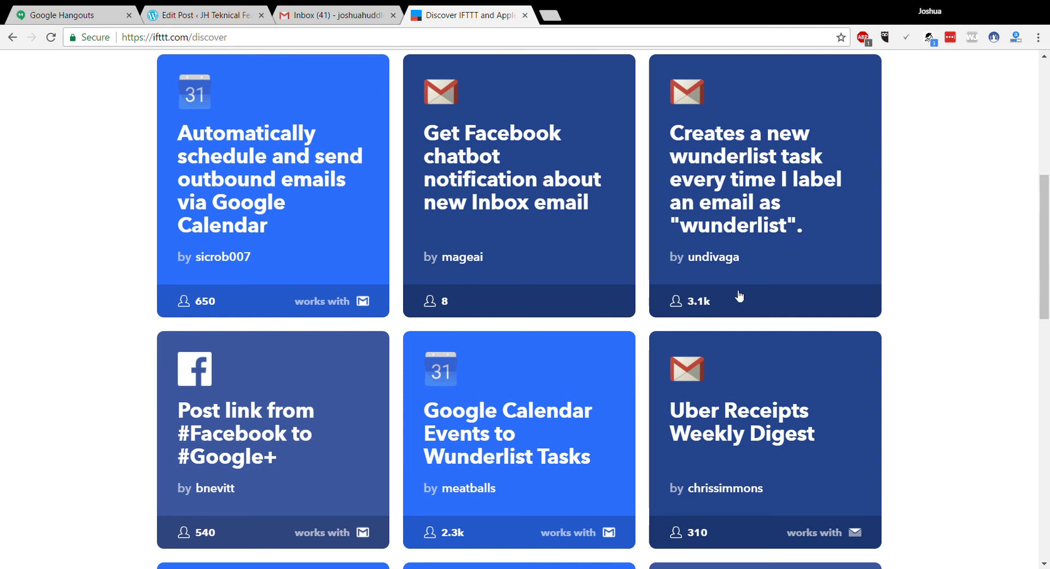
mouse_move(384, 425)
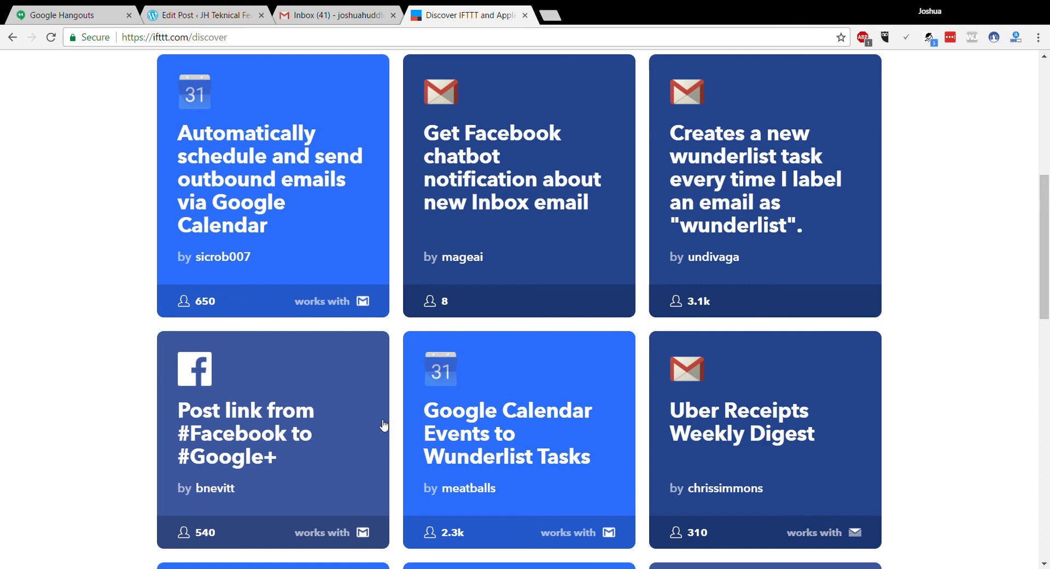
mouse_move(319, 412)
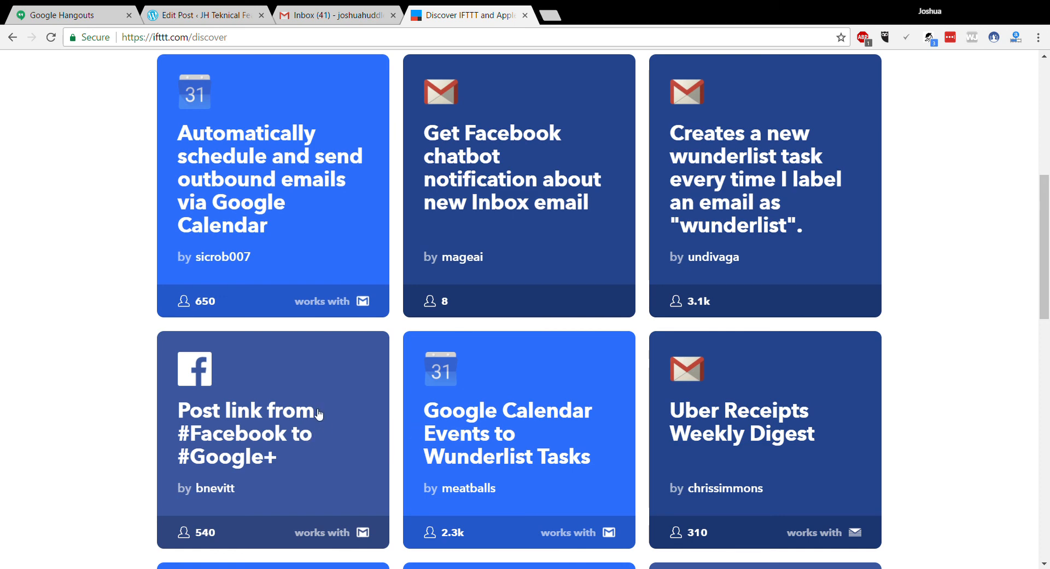
scroll(down, 3)
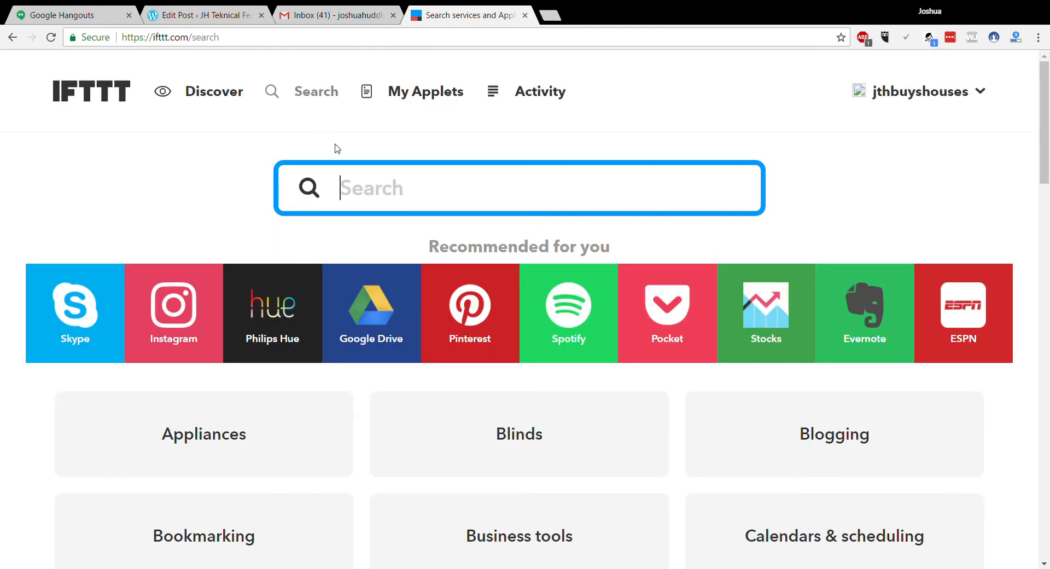
- Search IFTTT for 'Craigslist' and scroll through the returned Craigslist applets
text(C)
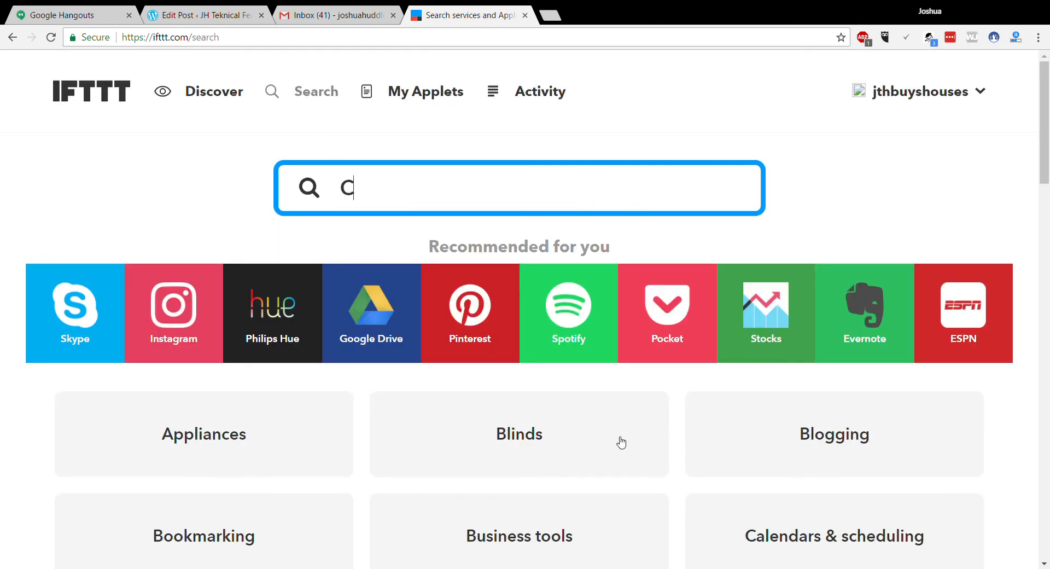
text(raigslist)
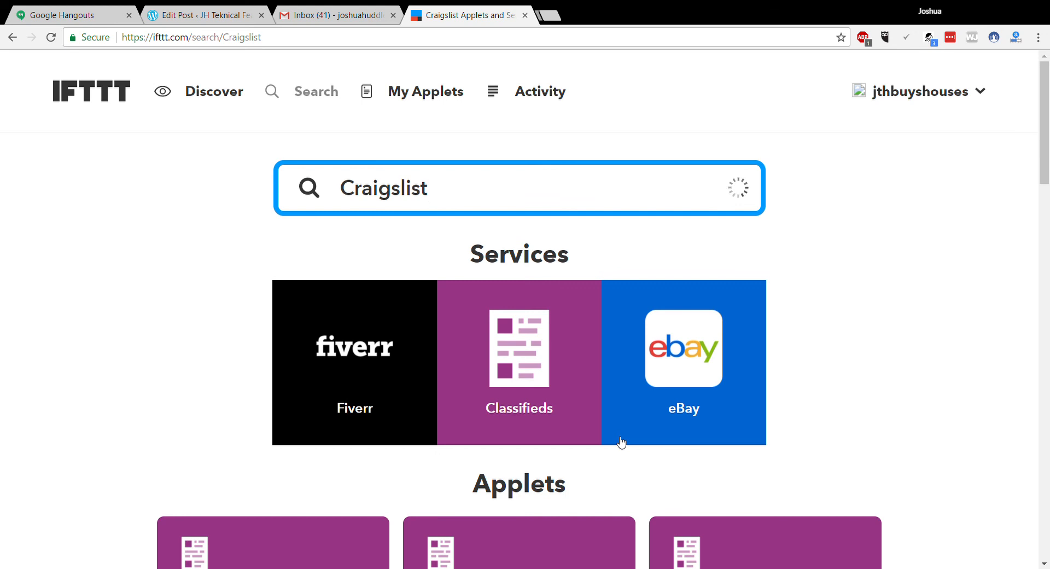
scroll(down, 3)
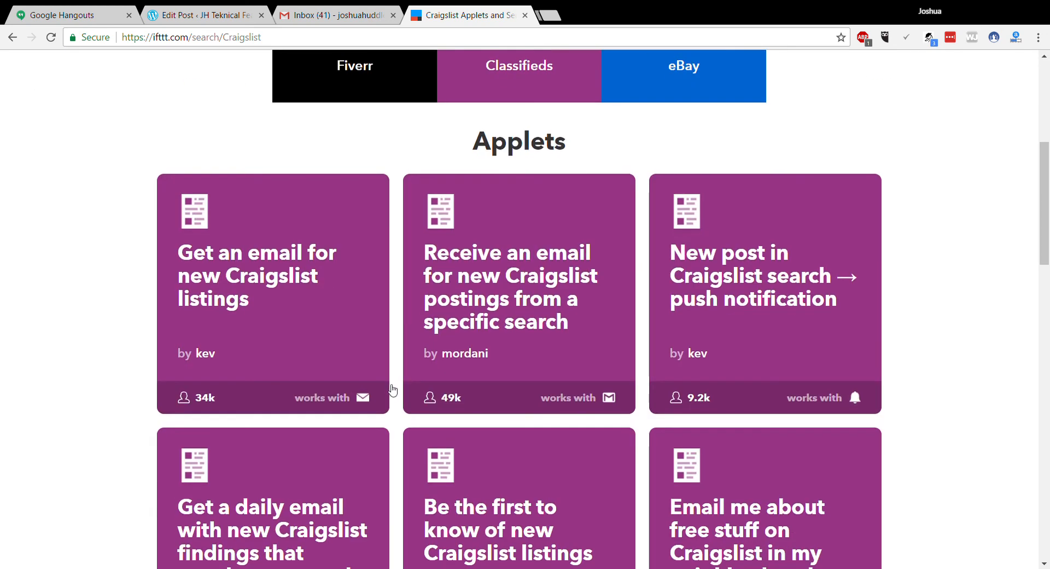
mouse_move(304, 352)
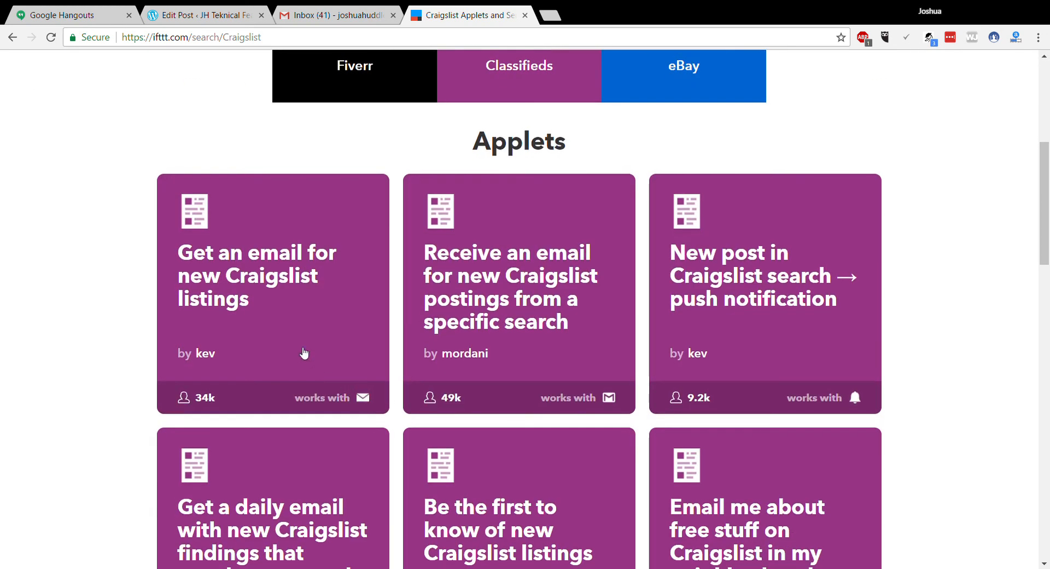
mouse_move(296, 308)
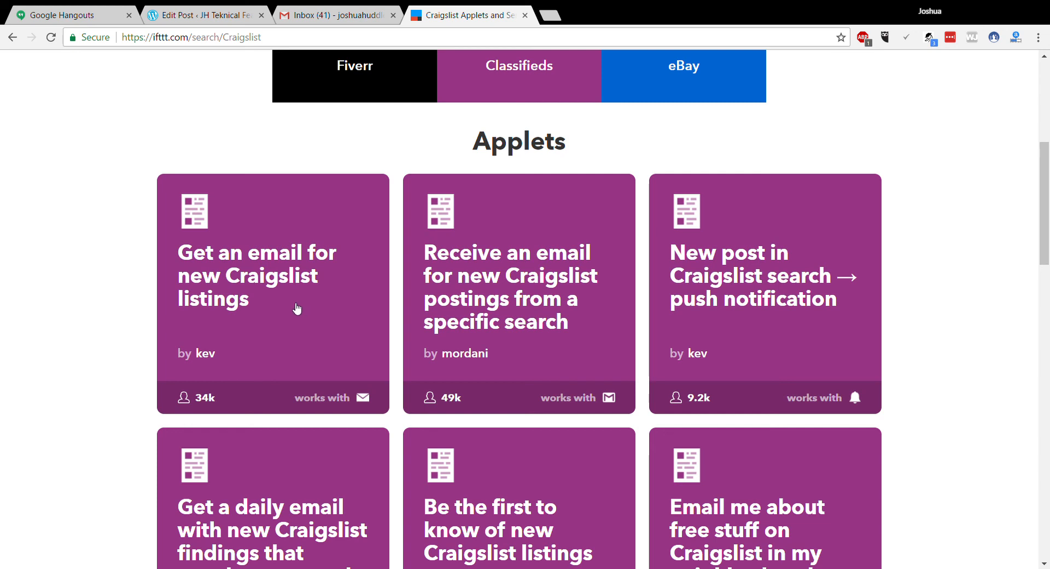
mouse_move(513, 302)
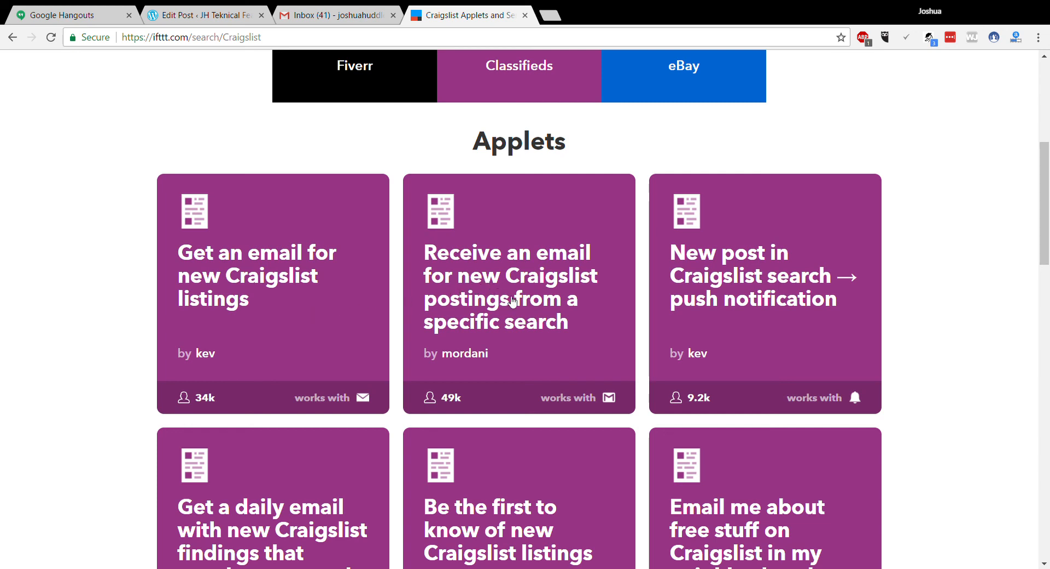
mouse_move(591, 319)
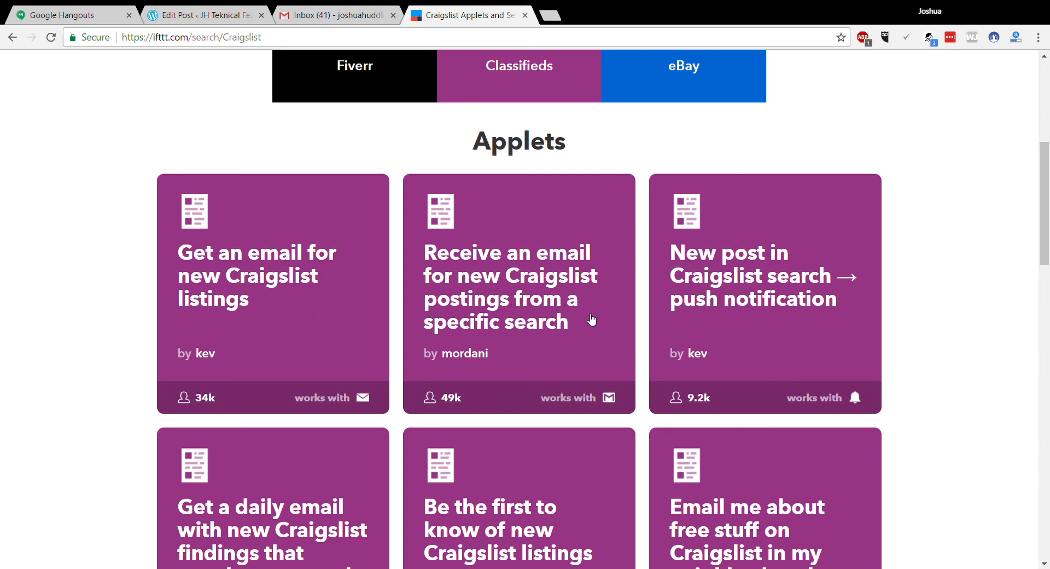
mouse_move(764, 290)
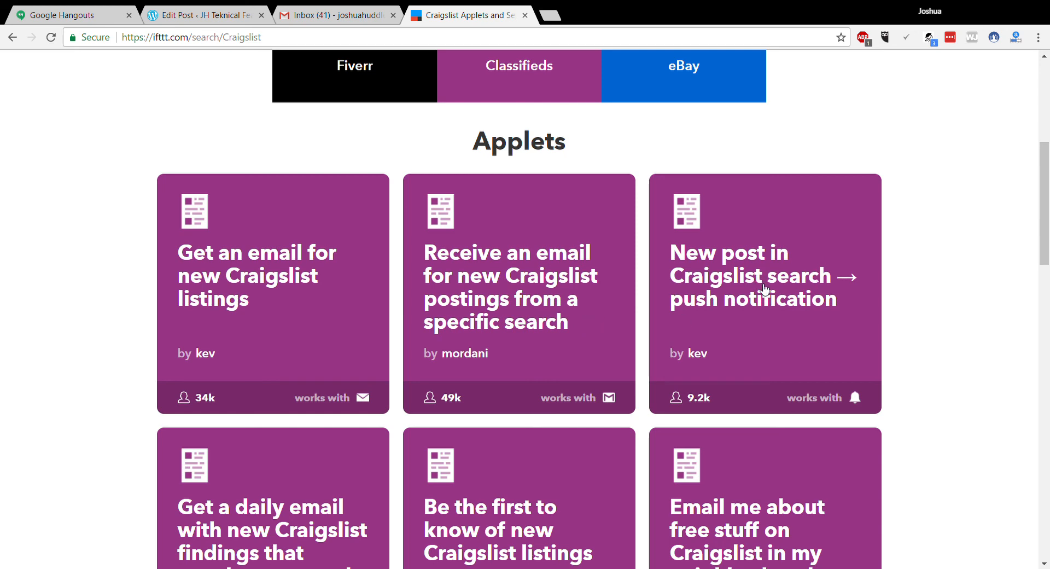
scroll(down, 3)
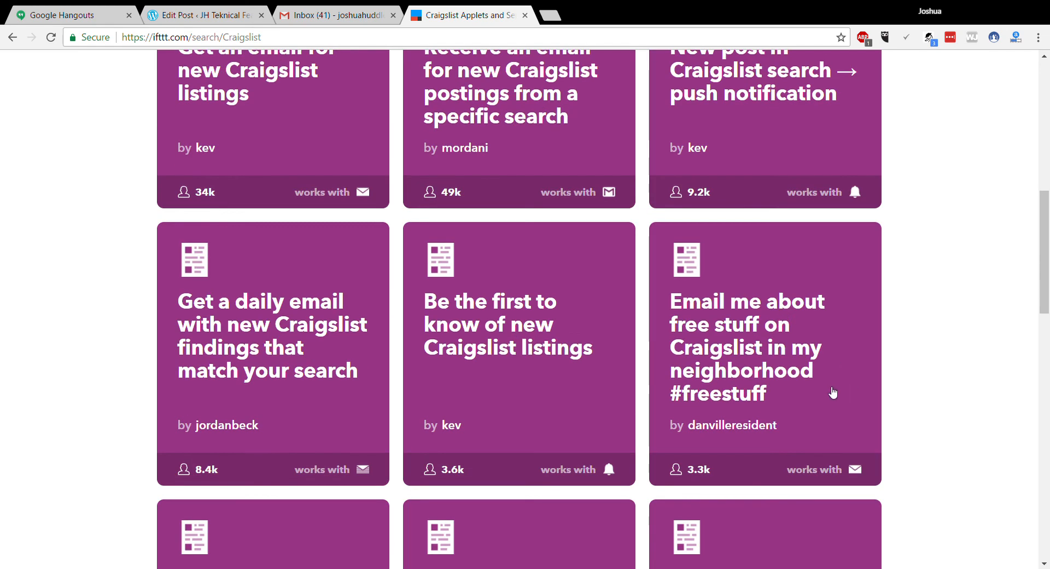
scroll(down, 3)
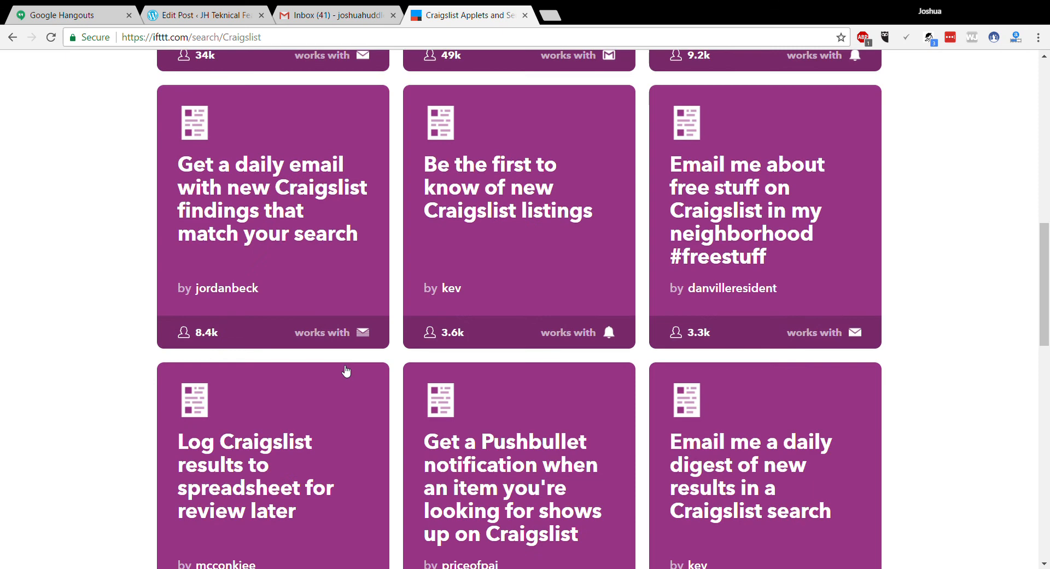
scroll(down, 3)
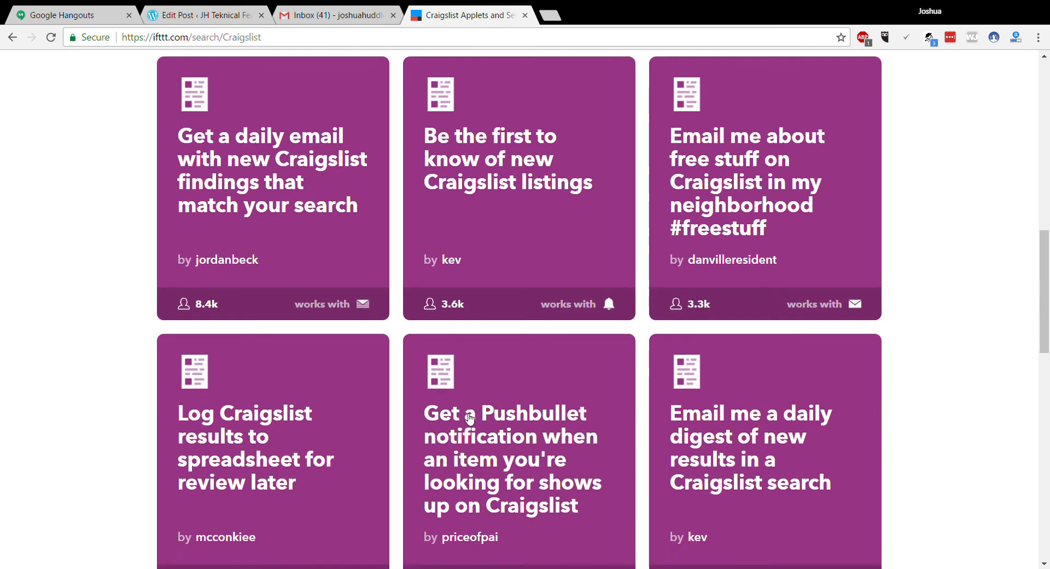
scroll(down, 3)
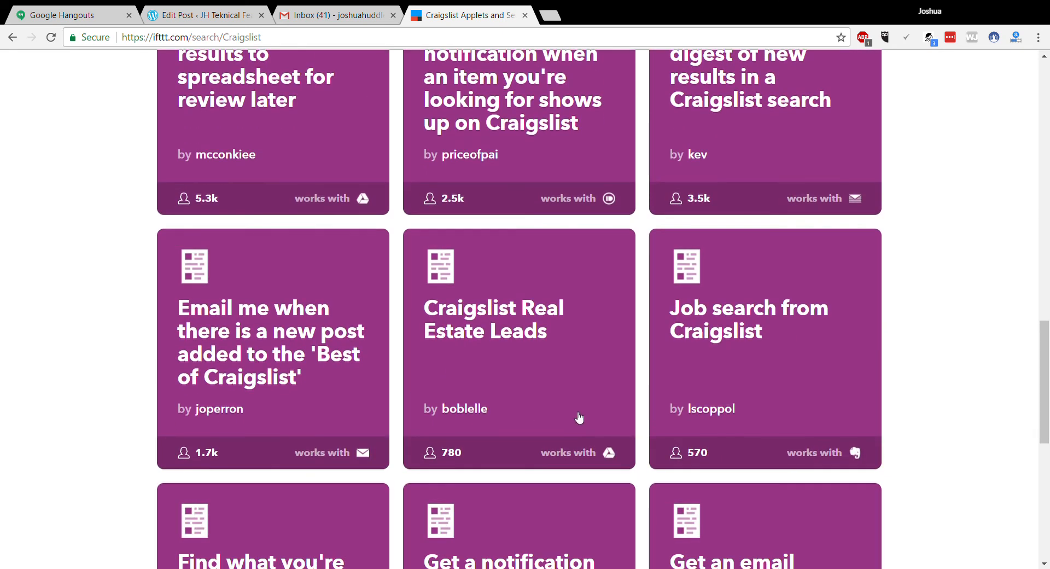
scroll(down, 3)
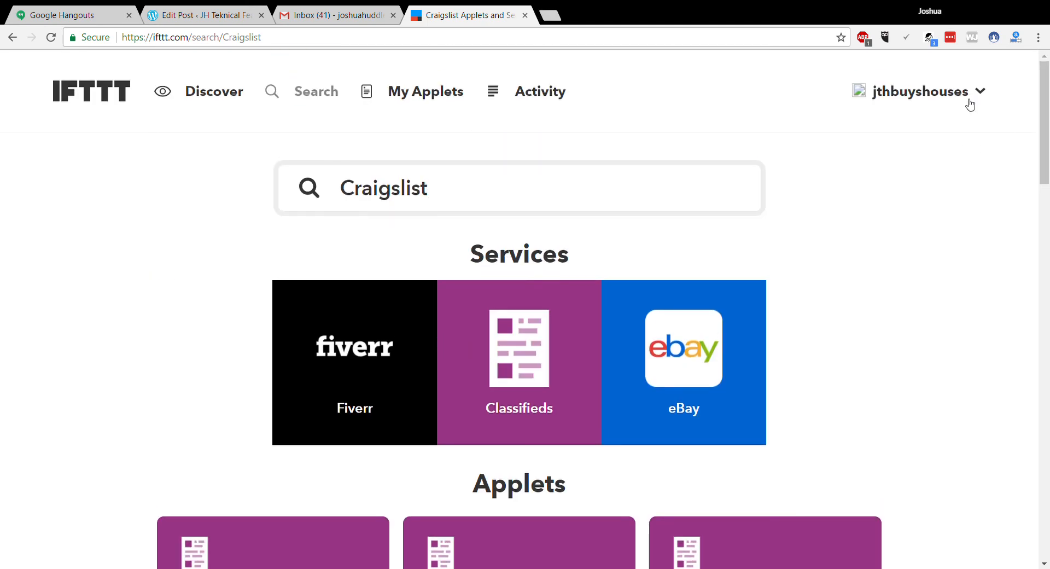
- Open My Applets from the account menu and browse its applets
click(924, 92)
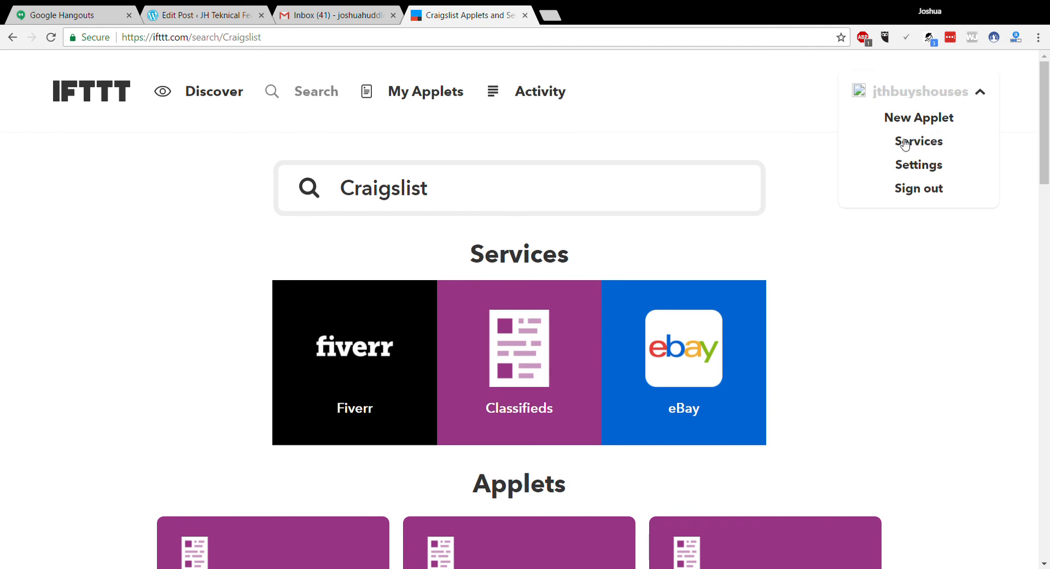
click(424, 91)
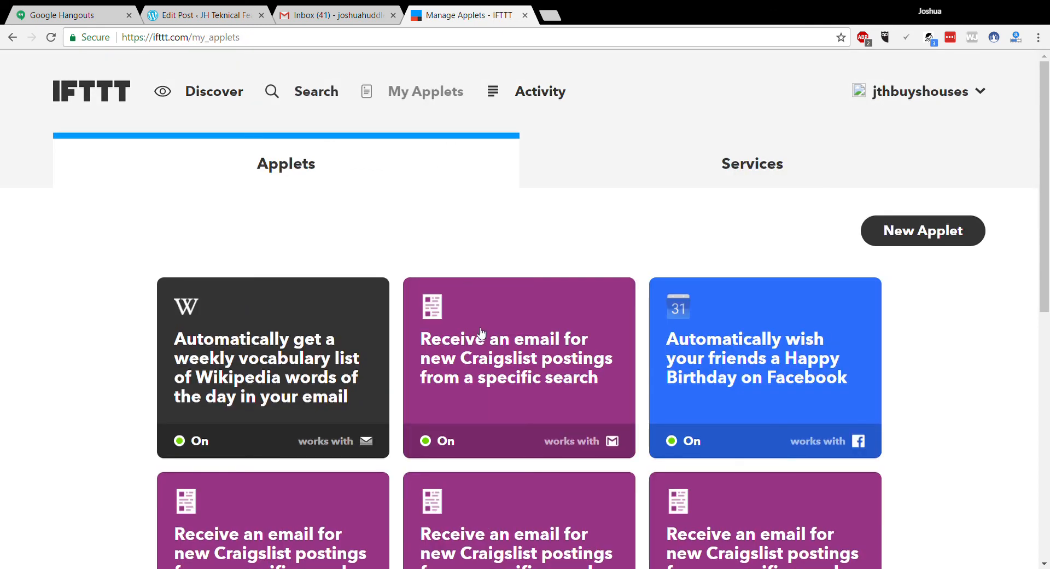
scroll(down, 3)
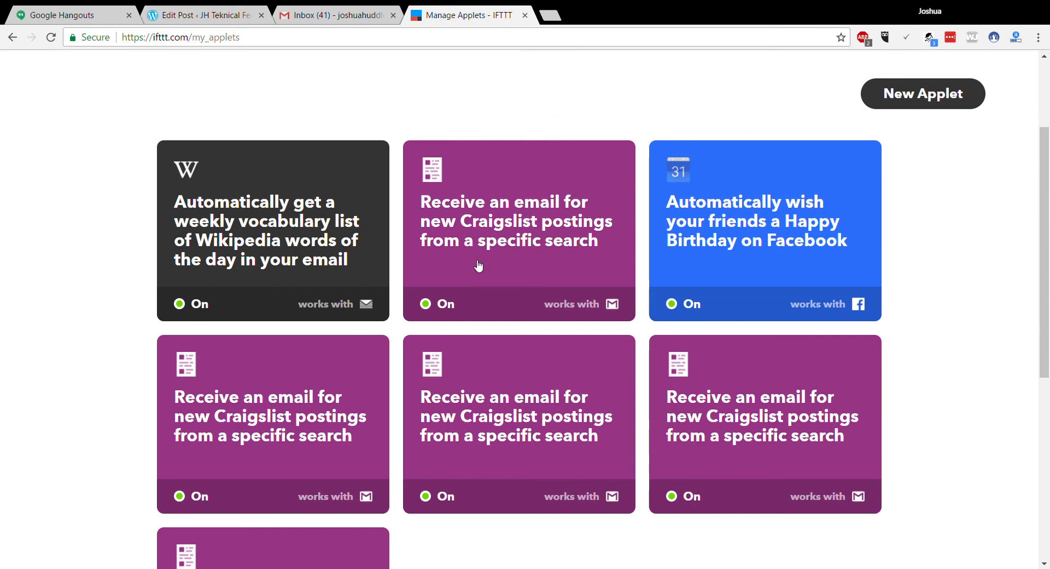
mouse_move(610, 307)
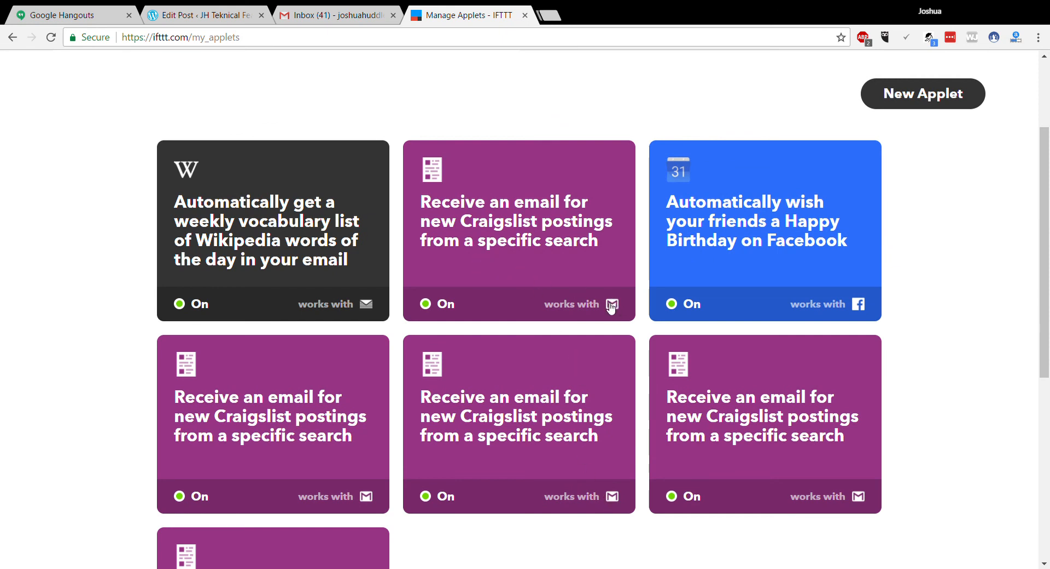
mouse_move(510, 255)
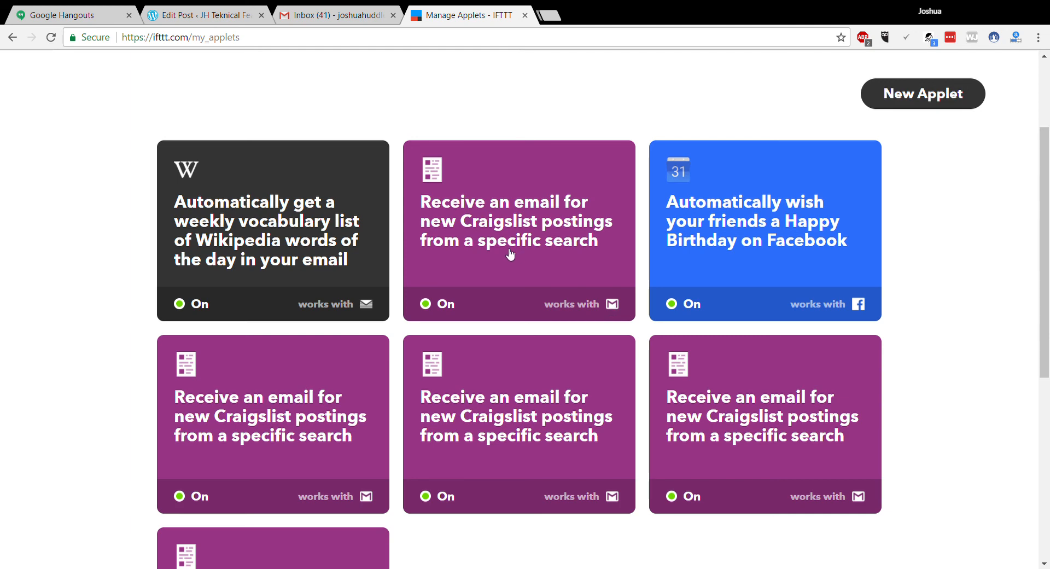
- Open a 'Receive an email for new Craigslist postings' applet and review its stats
click(518, 229)
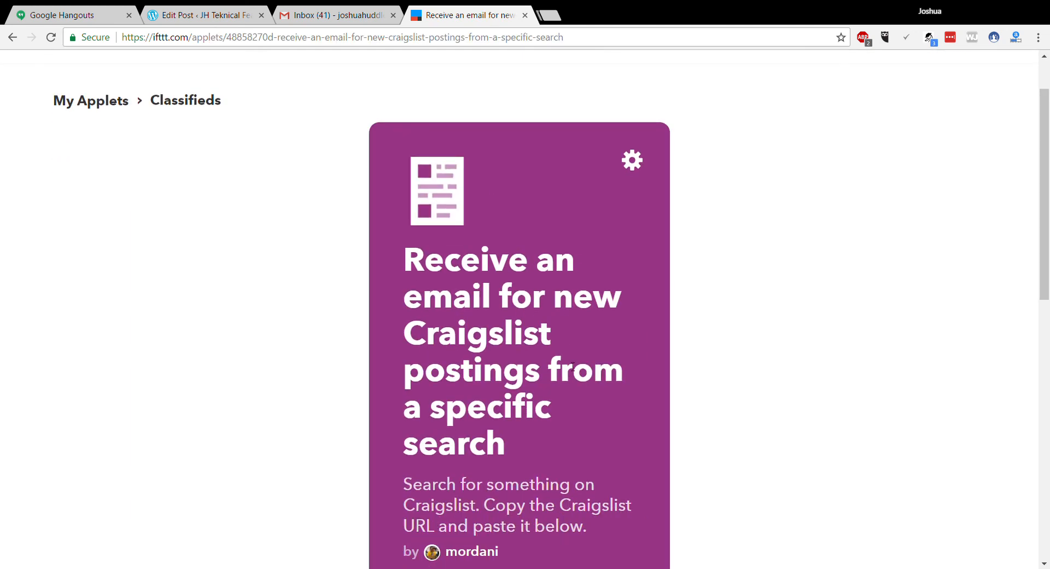
scroll(down, 3)
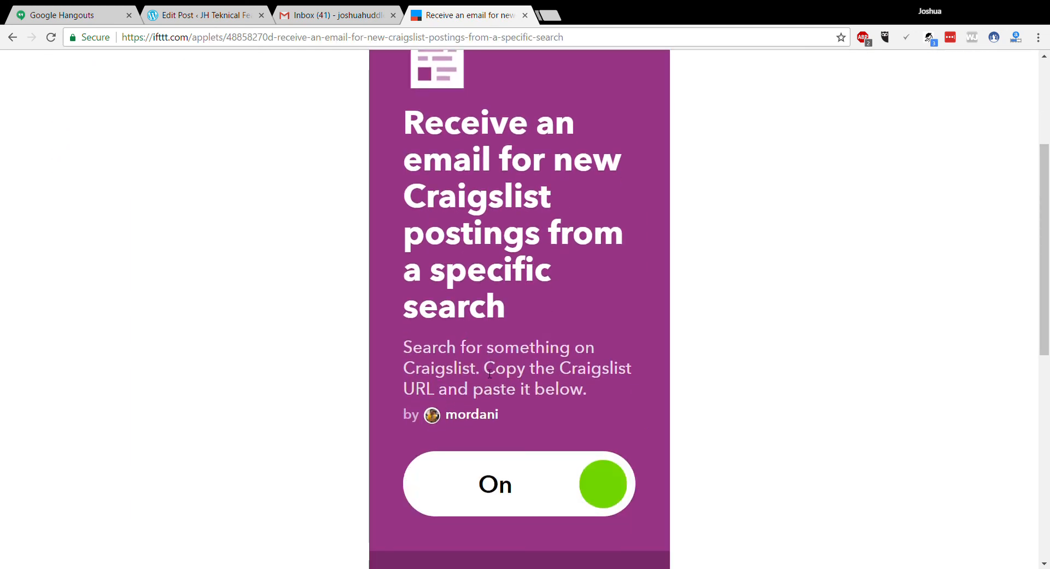
mouse_move(490, 426)
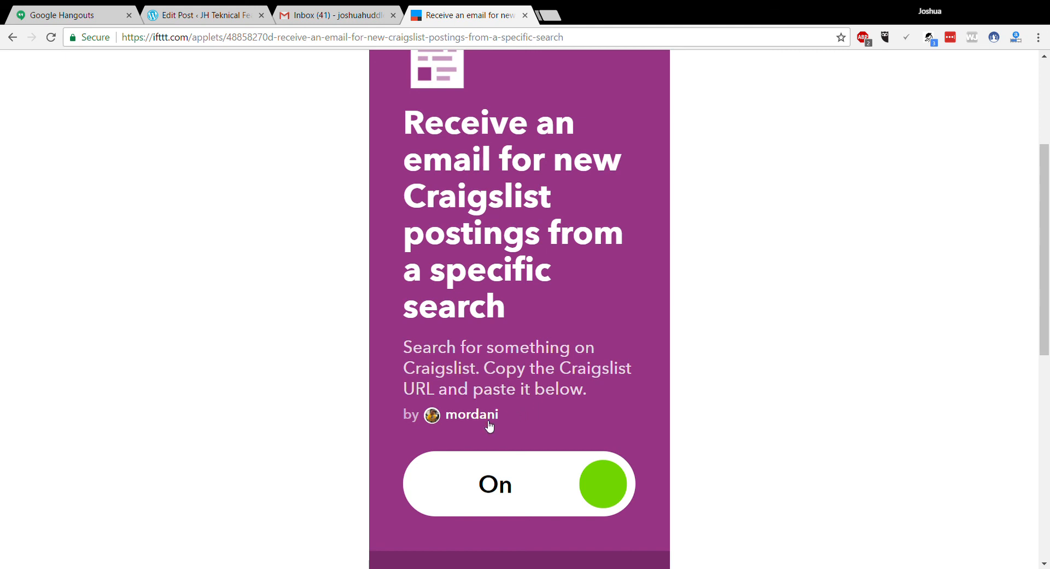
mouse_move(498, 405)
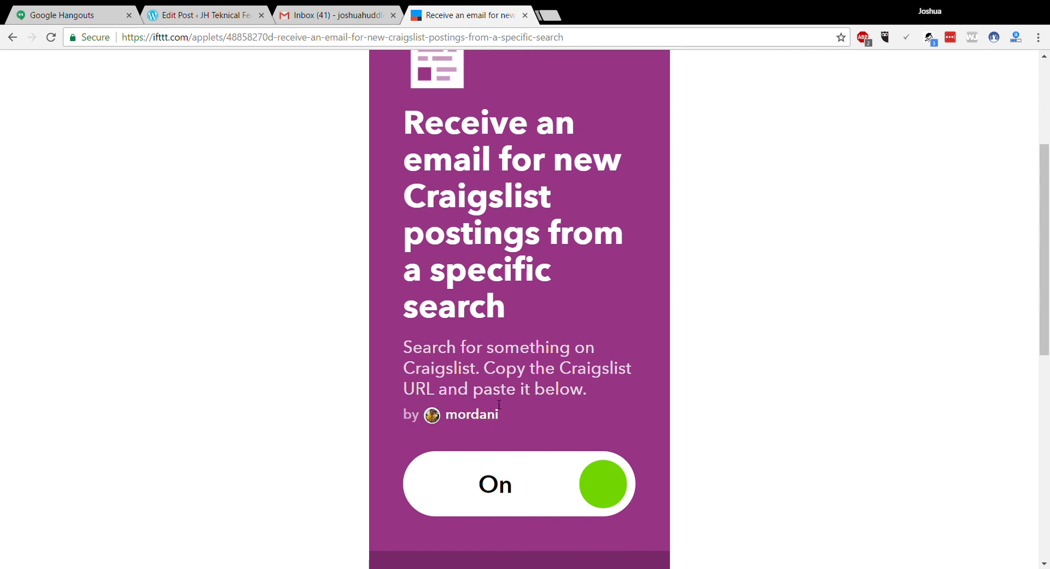
scroll(down, 3)
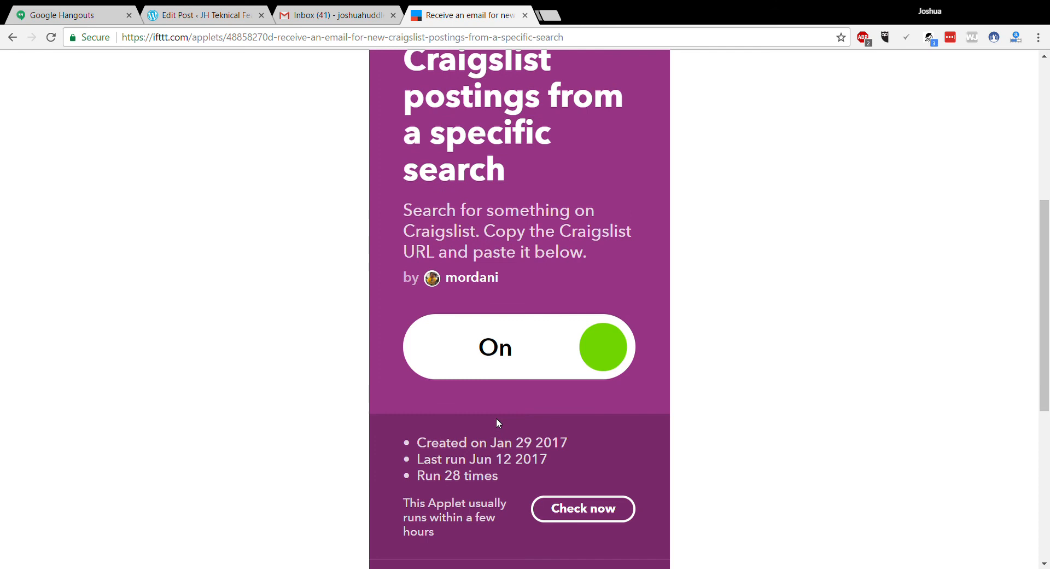
scroll(down, 3)
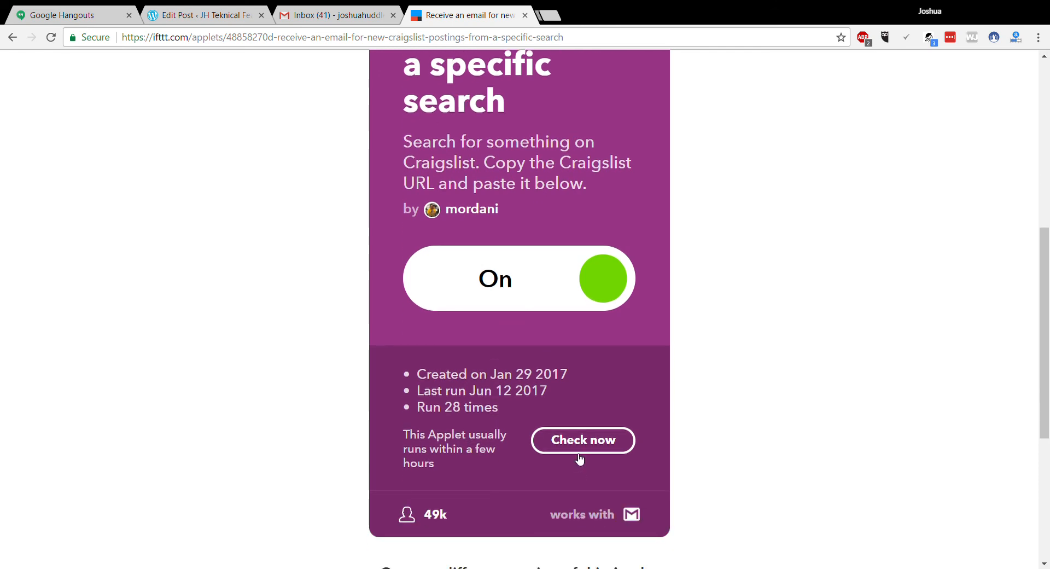
scroll(down, 3)
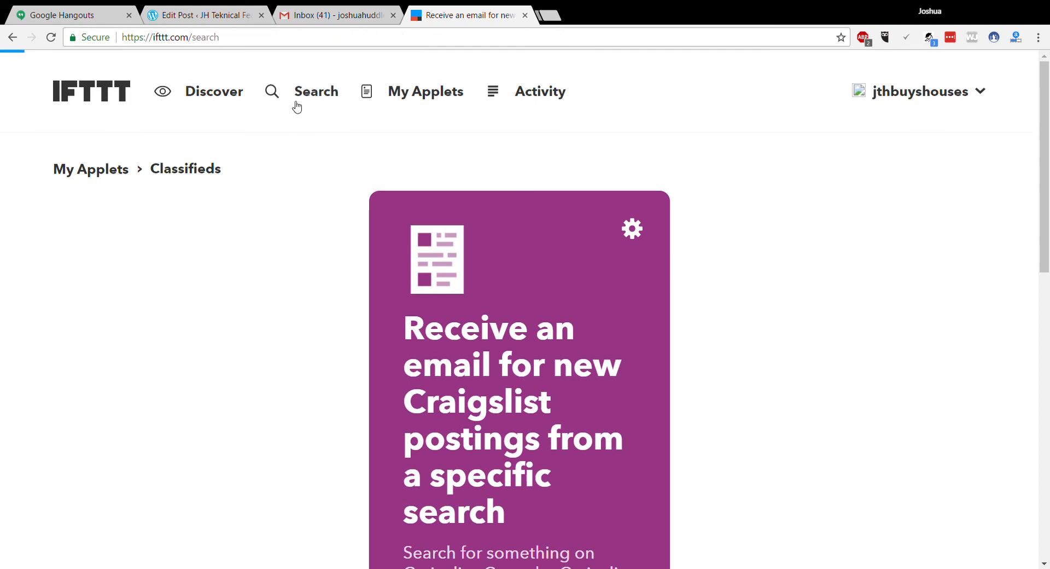
- Search IFTTT for 'Craiglist' and scroll down to the Applets results
text(Craiglist)
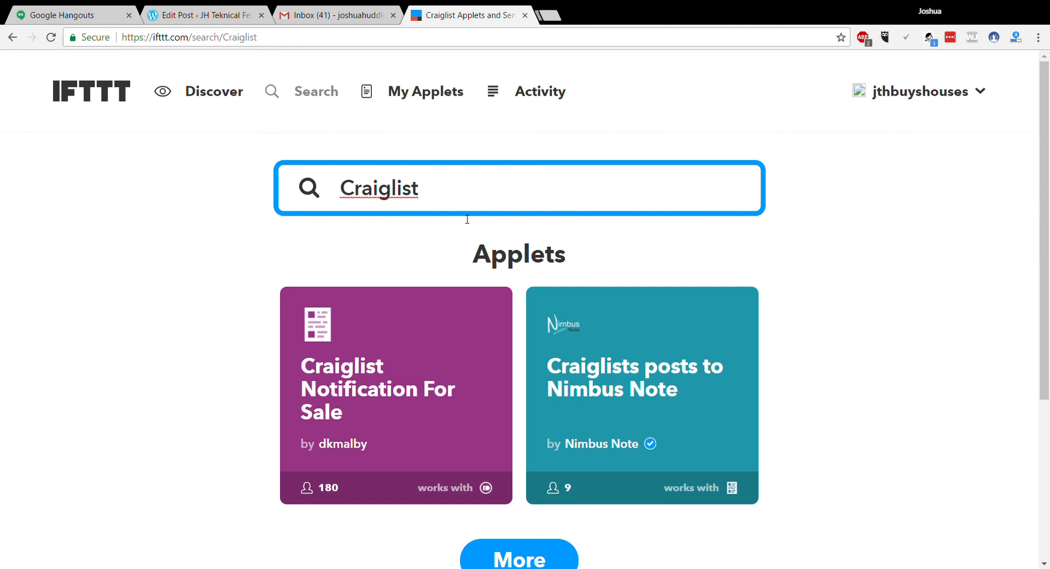
key(Backspace)
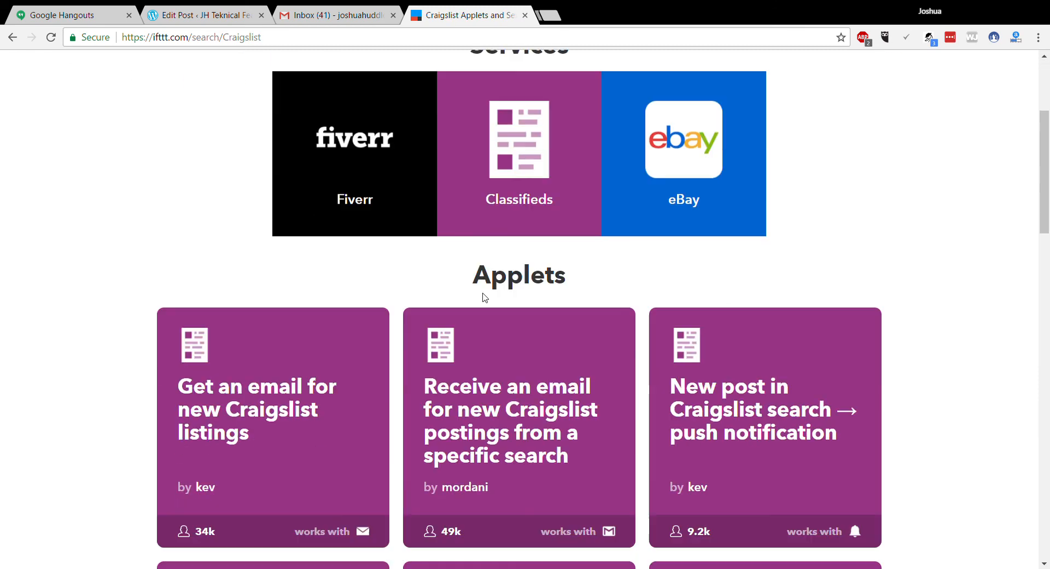
scroll(down, 3)
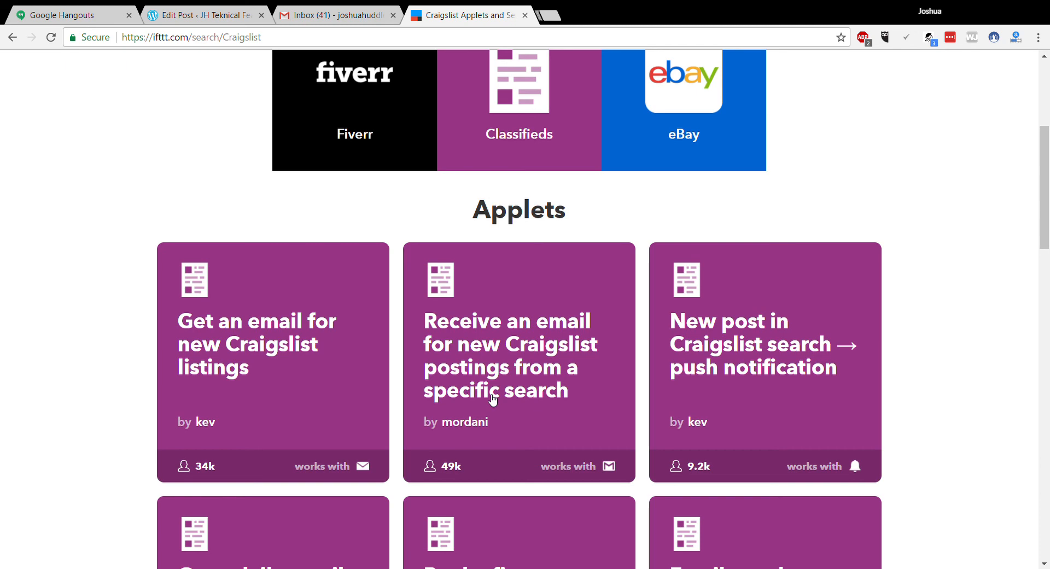
- Open the mordani specific-search email applet and scroll its Configure page
click(518, 362)
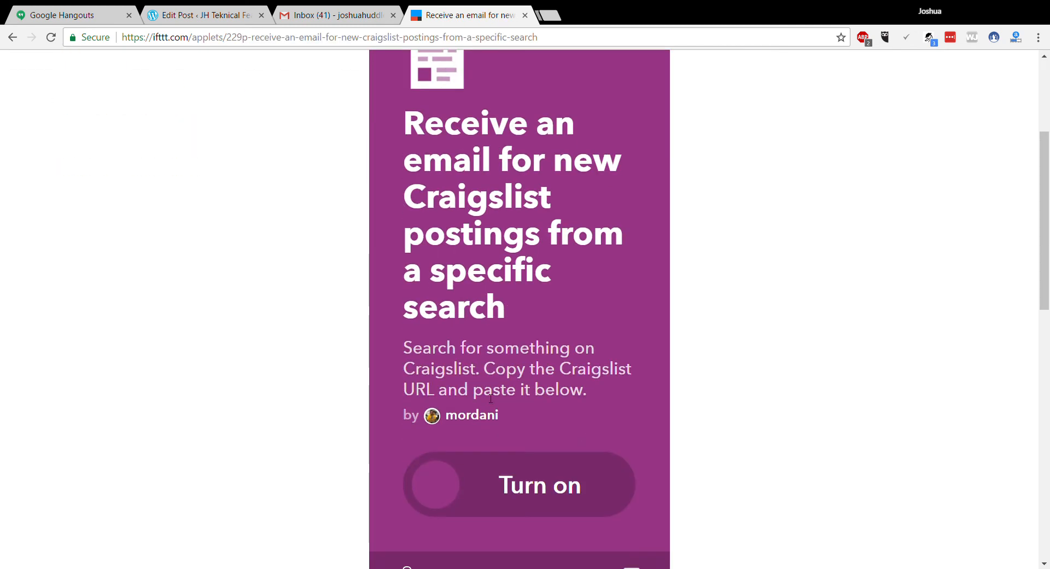
scroll(down, 3)
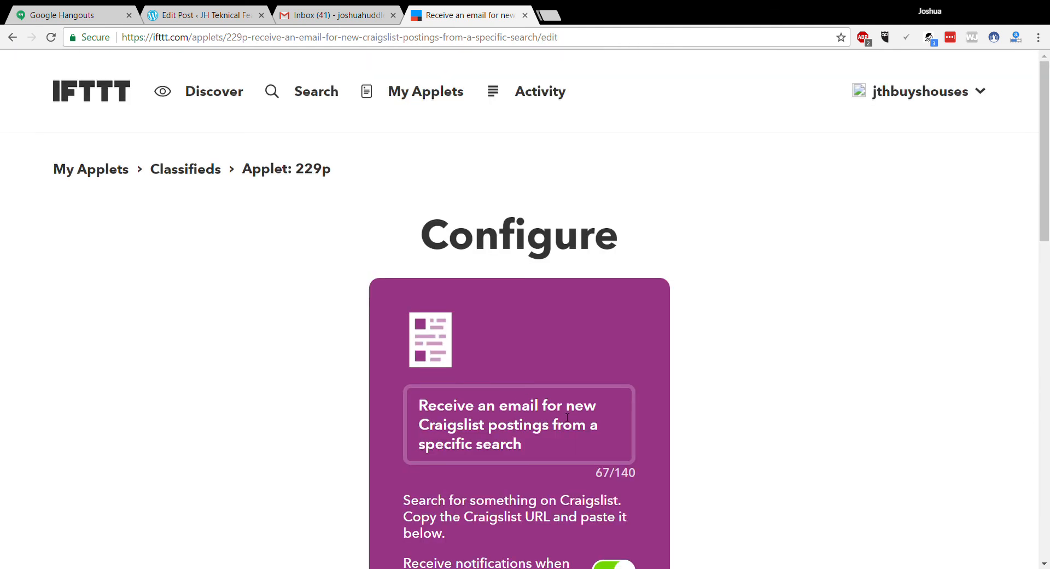
scroll(down, 3)
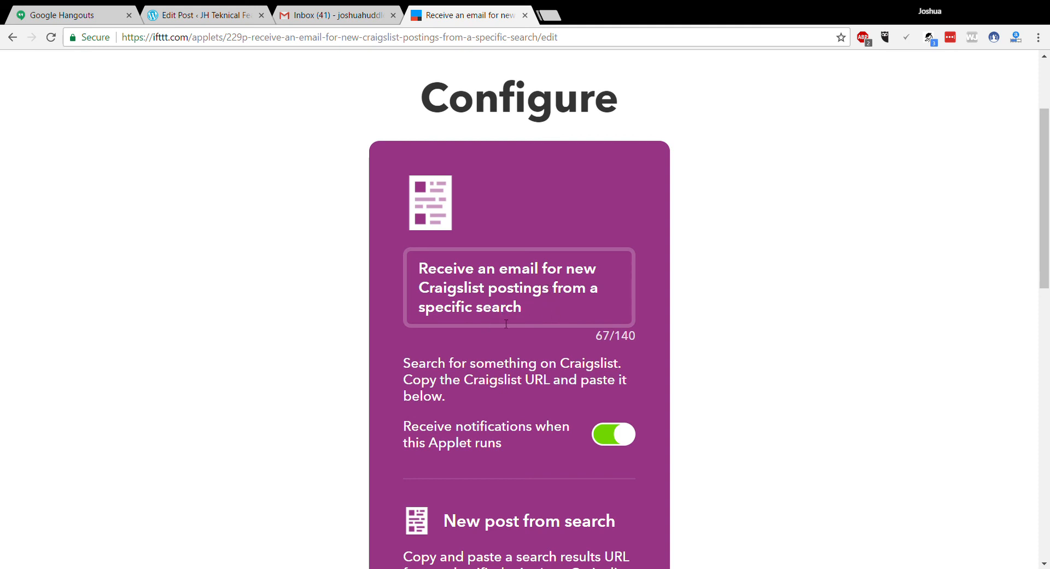
scroll(down, 3)
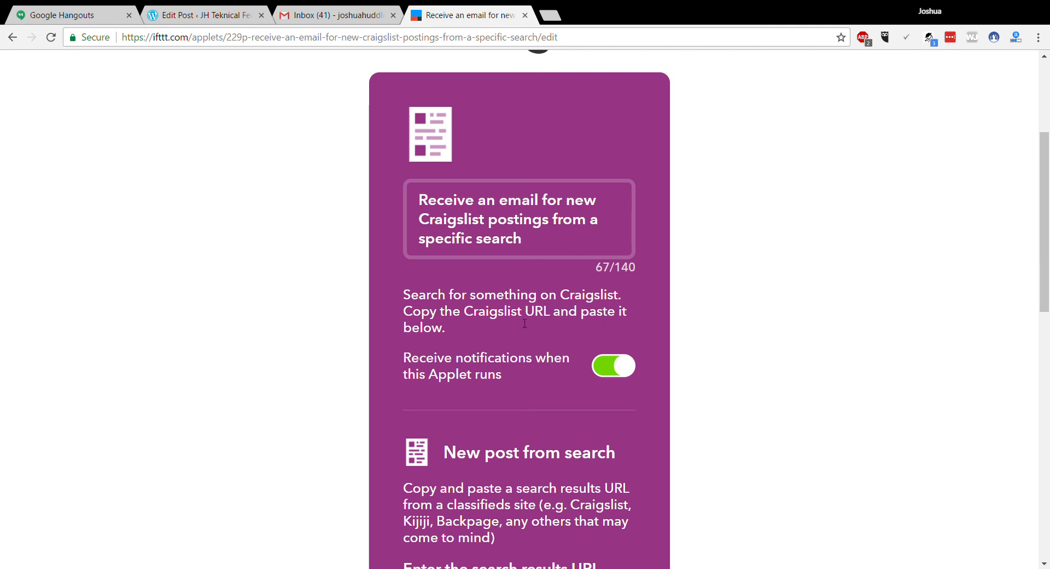
scroll(down, 3)
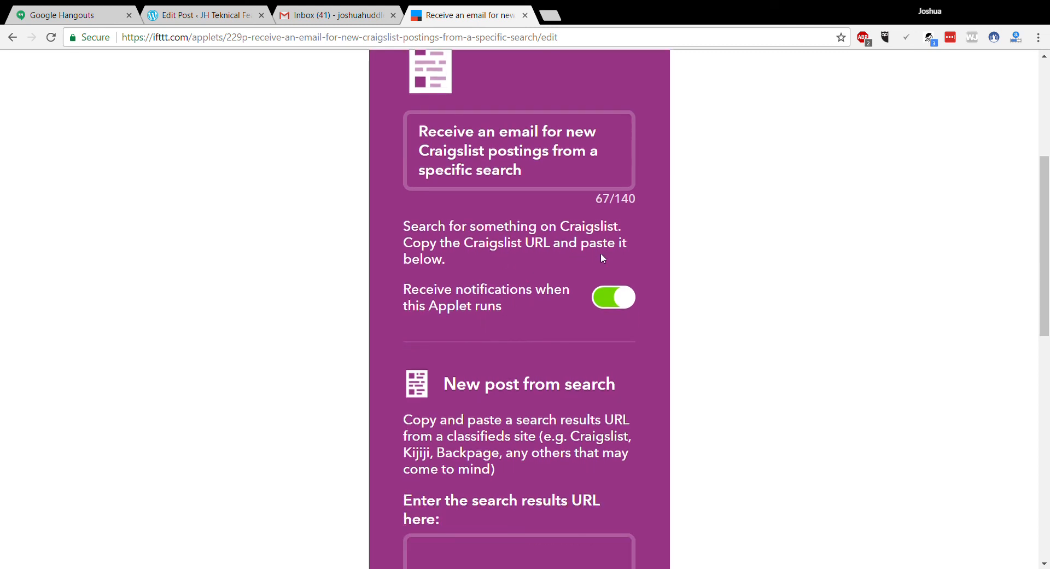
scroll(down, 3)
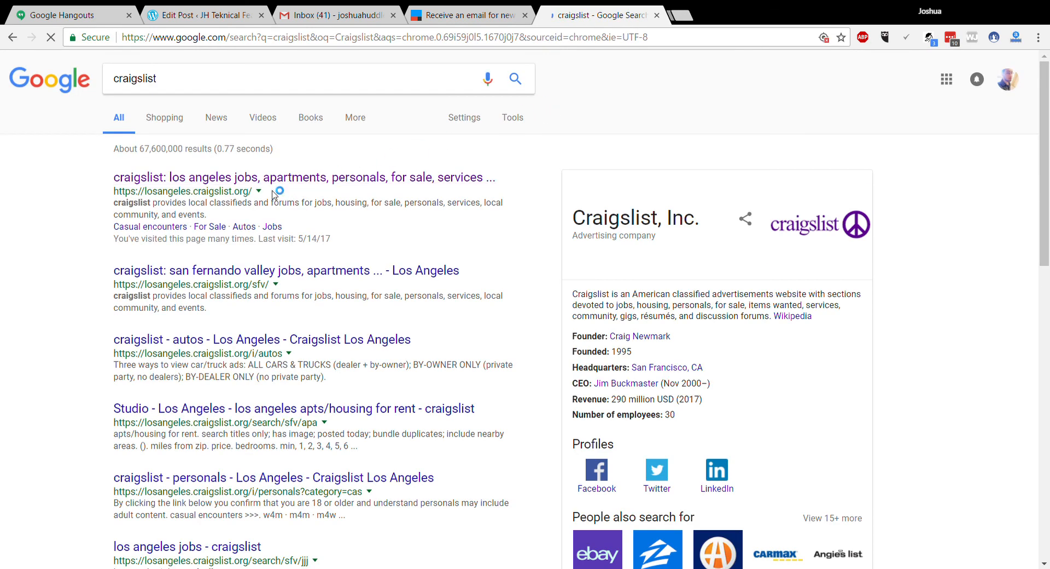
- Open losangeles.craigslist.org and show its real estate for sale listings
click(182, 190)
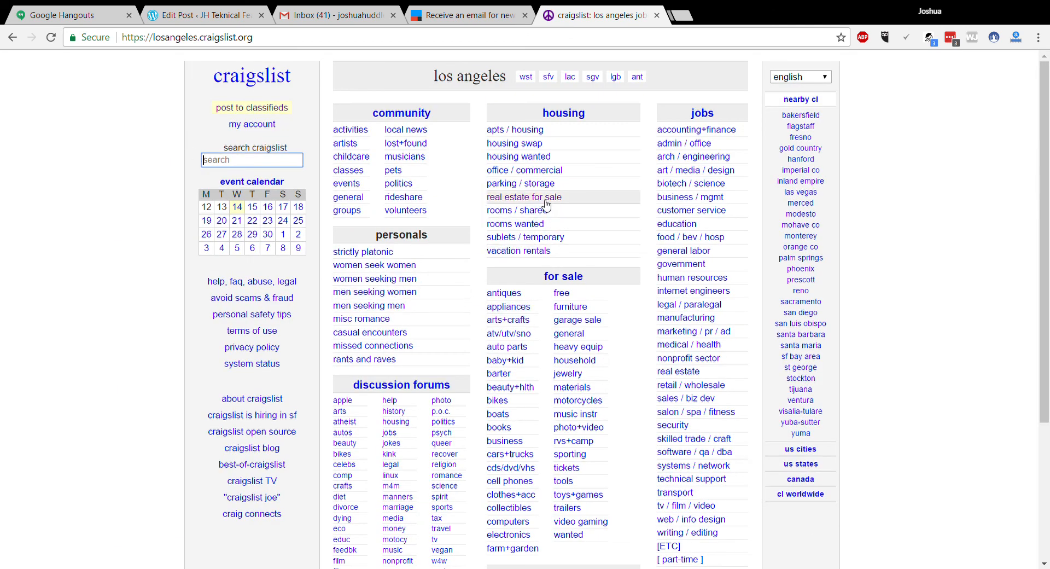
click(525, 196)
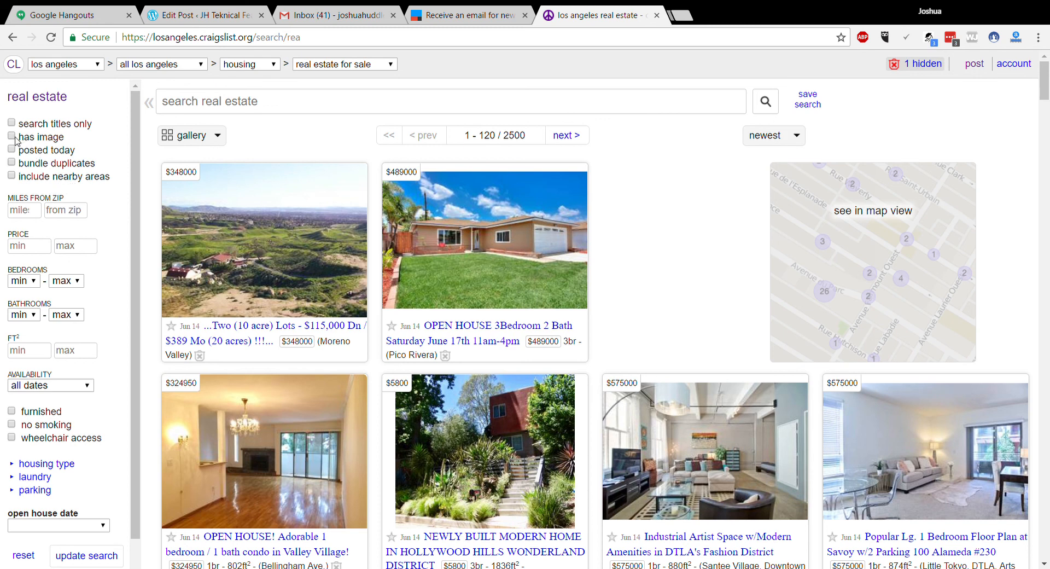
- Show only listings with images, within 50 miles of zip 91311
click(12, 137)
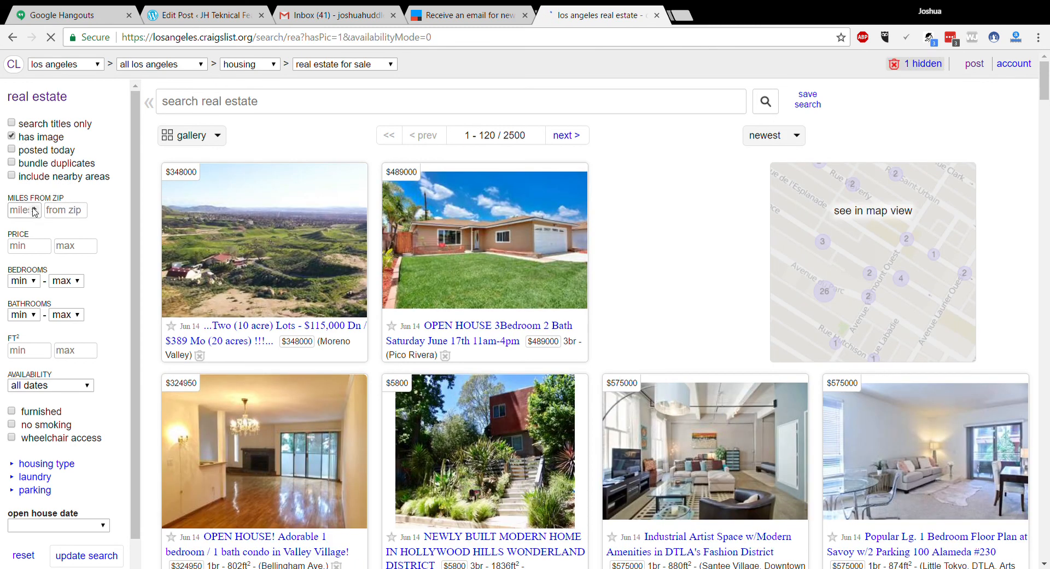
click(65, 209)
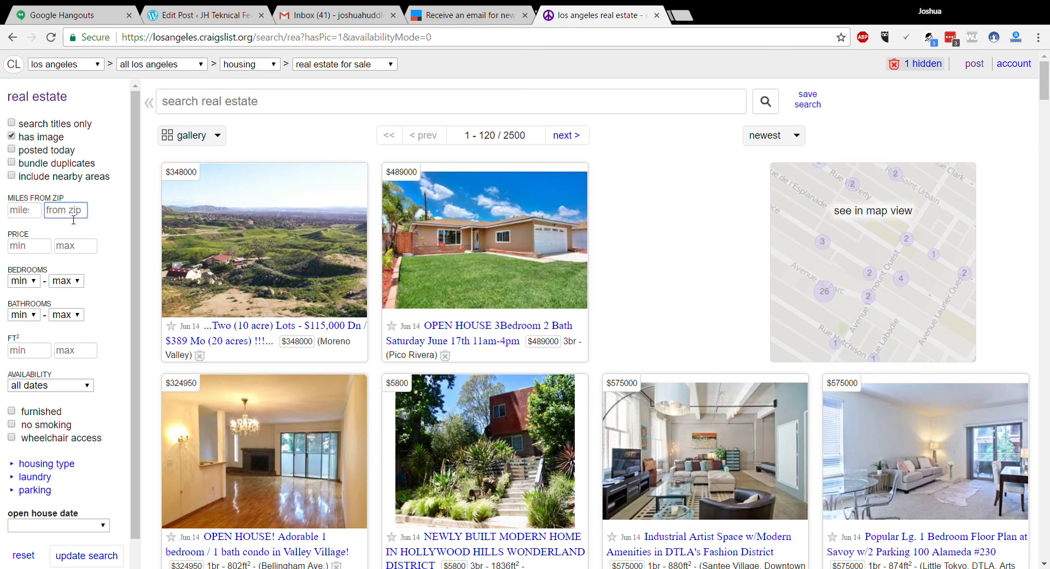
text(91311)
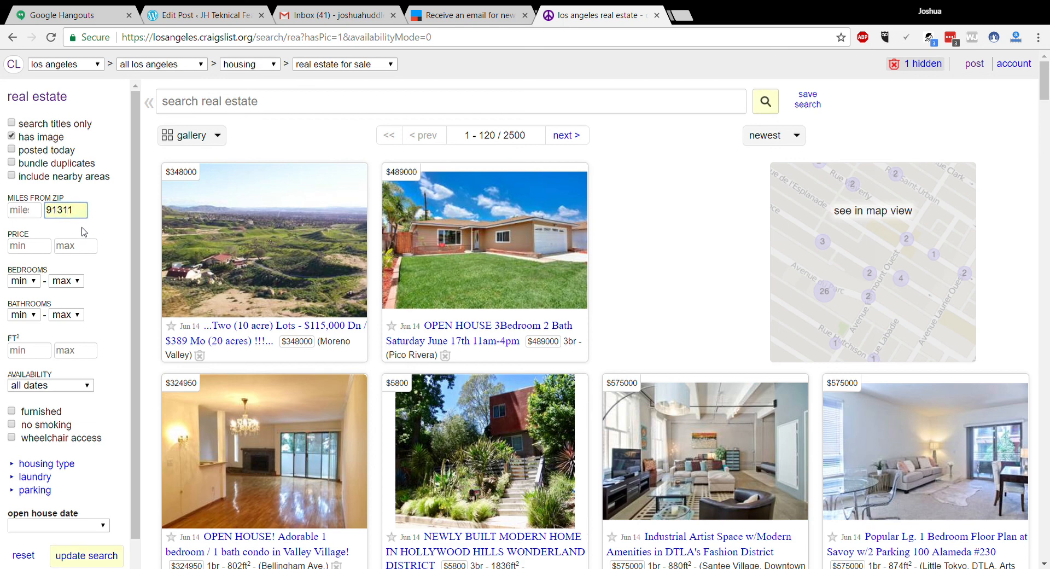
click(24, 210)
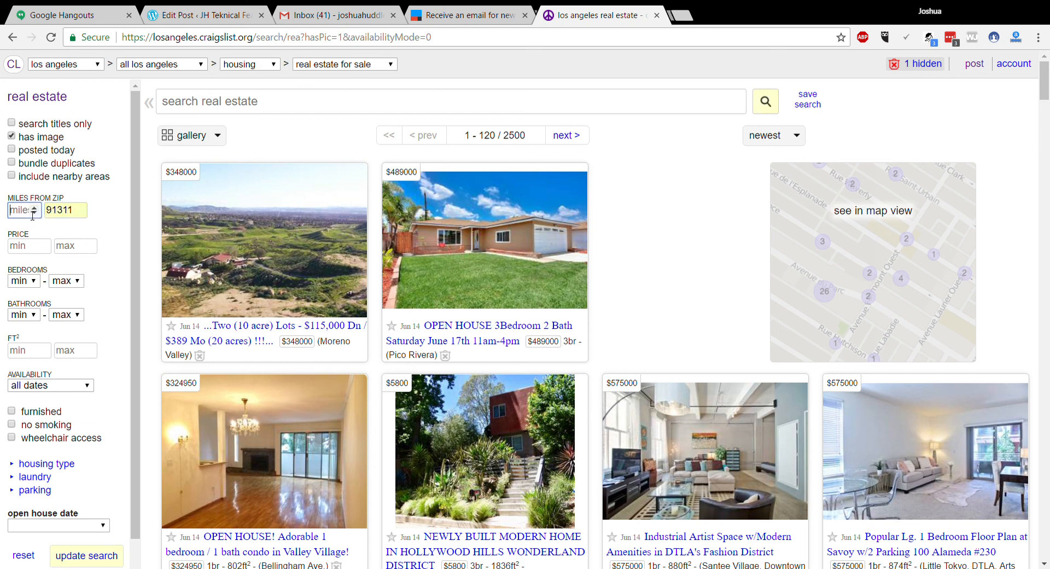
text(50)
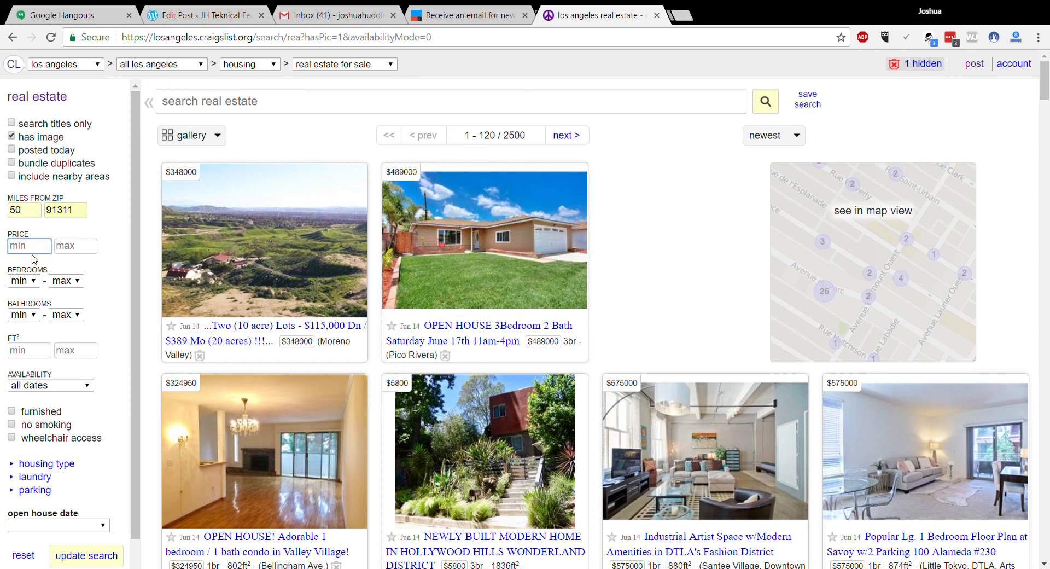
- Filter price to $50,000–$300,000, bedrooms 1–3 and bathrooms 1–3, and update
text(50)
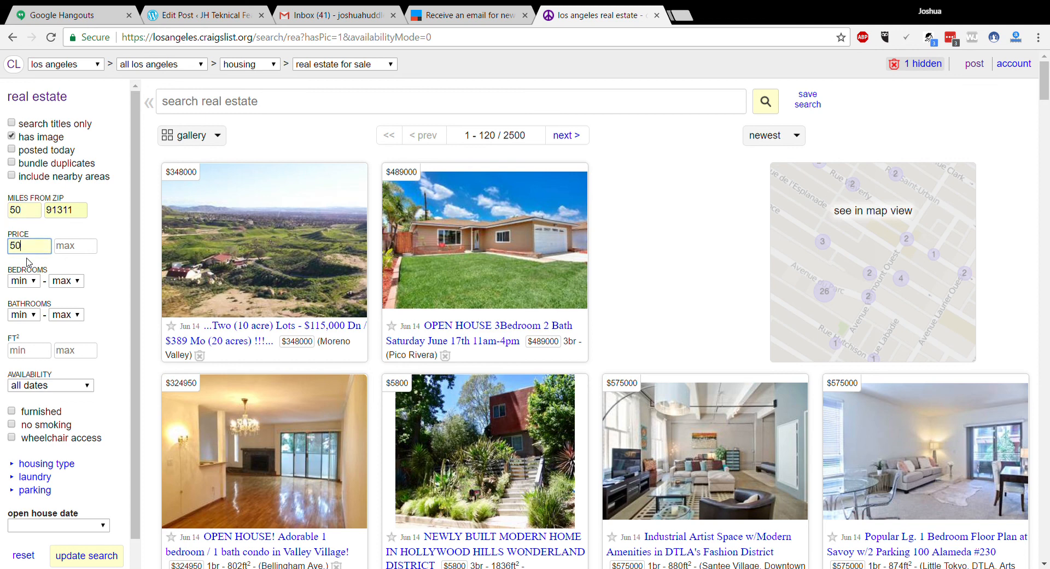
text(0000)
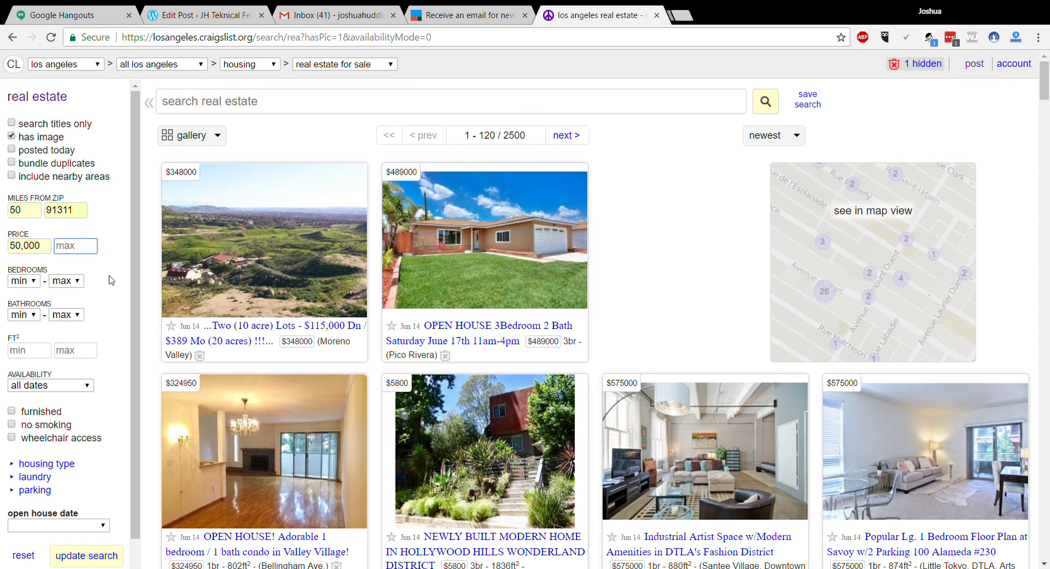
text(3)
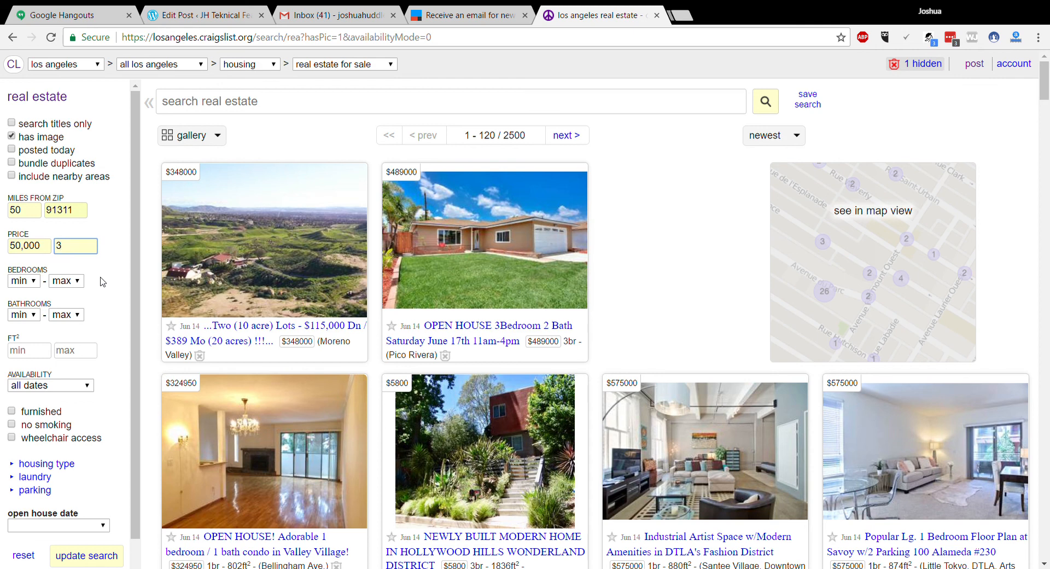
text(00,000)
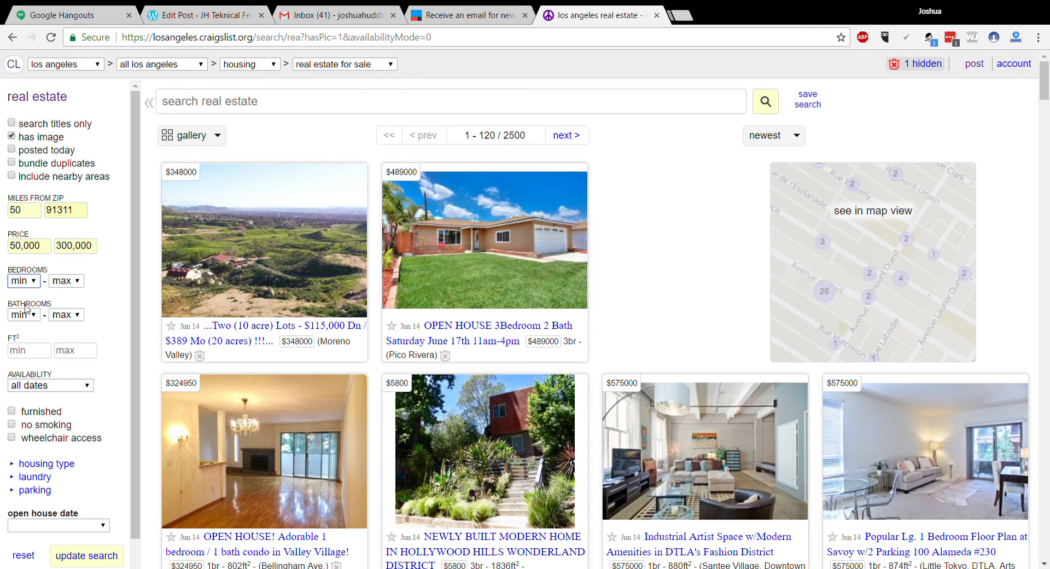
click(86, 542)
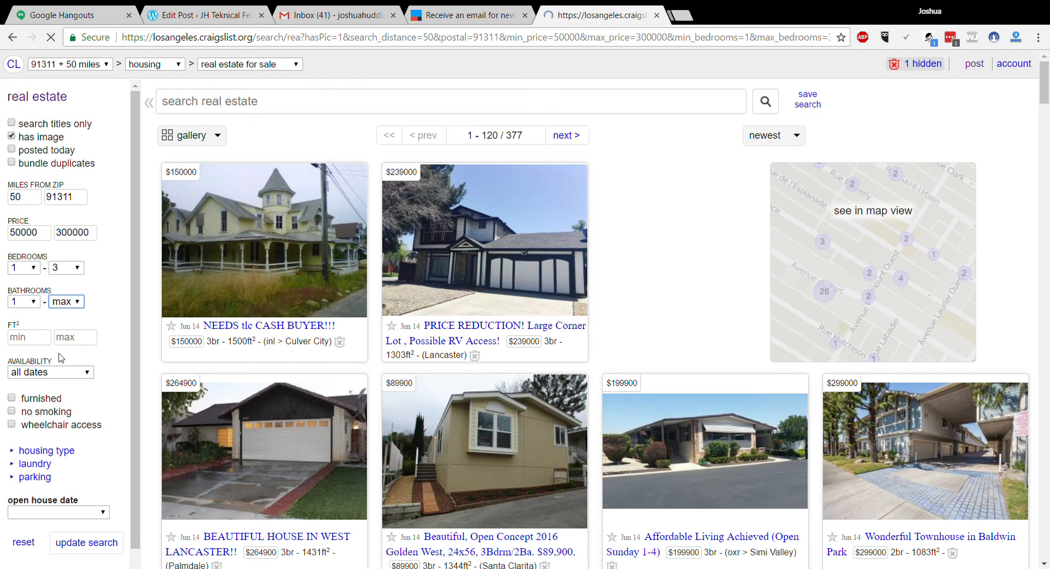
click(65, 301)
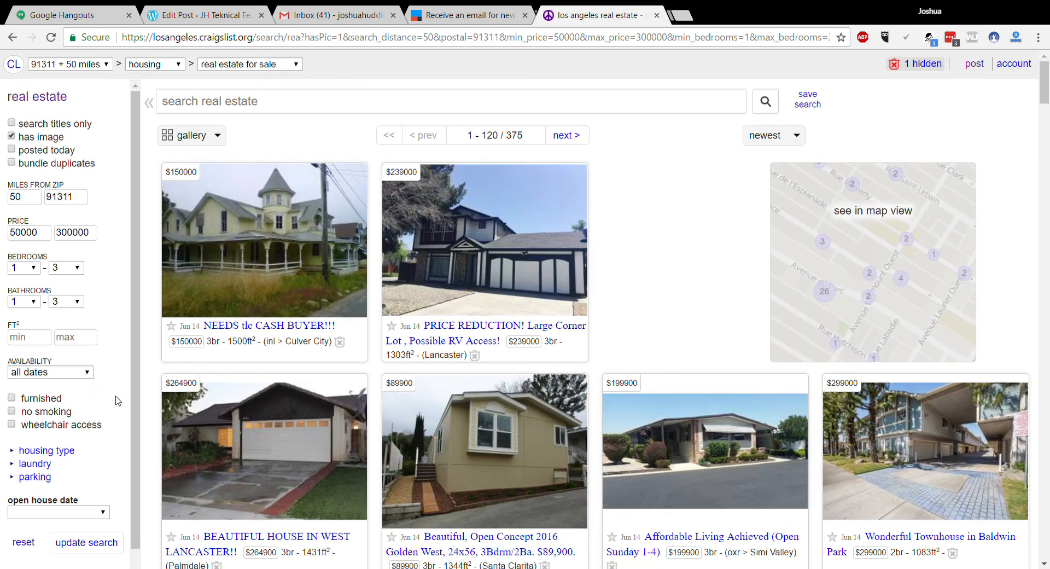
mouse_move(328, 63)
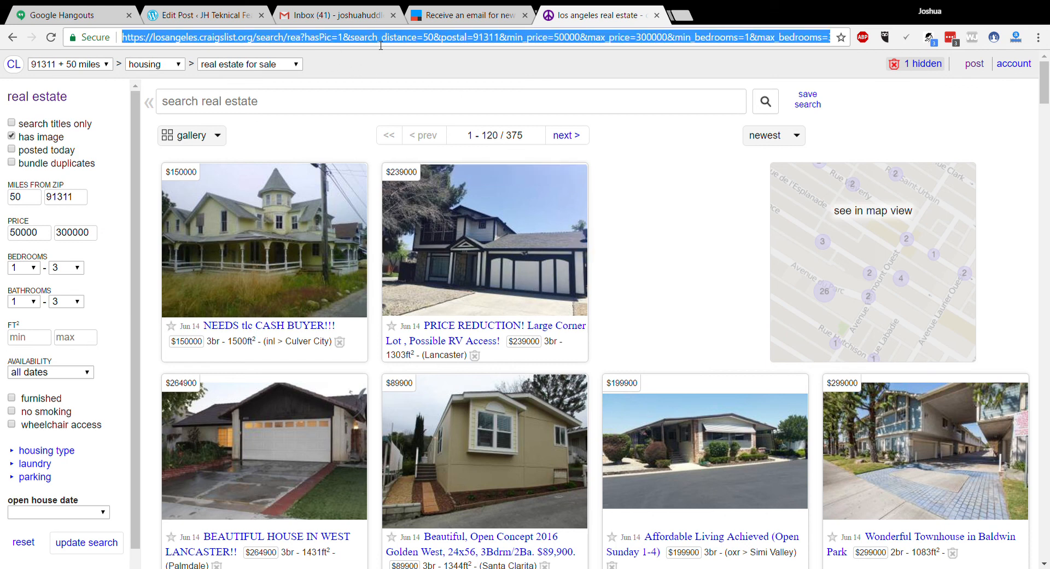
mouse_move(606, 270)
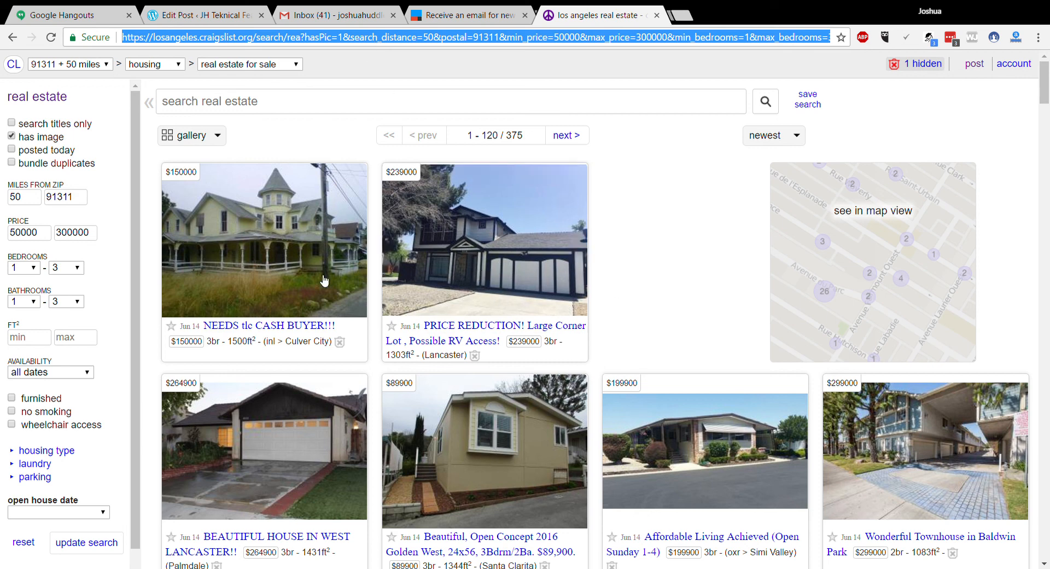
mouse_move(288, 253)
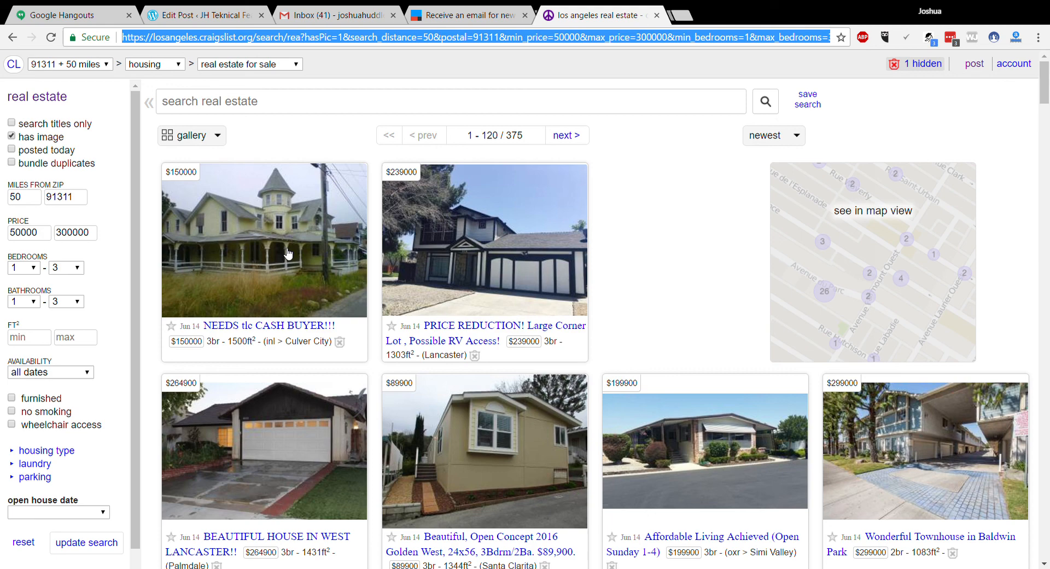
- Copy the filtered Craigslist search URL and scroll through the listings
scroll(down, 3)
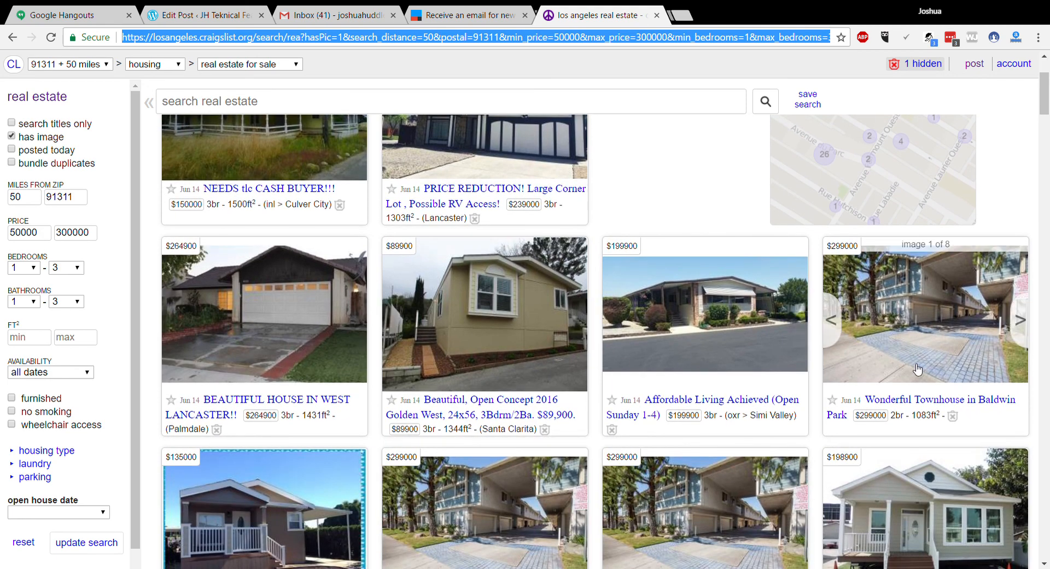
scroll(down, 3)
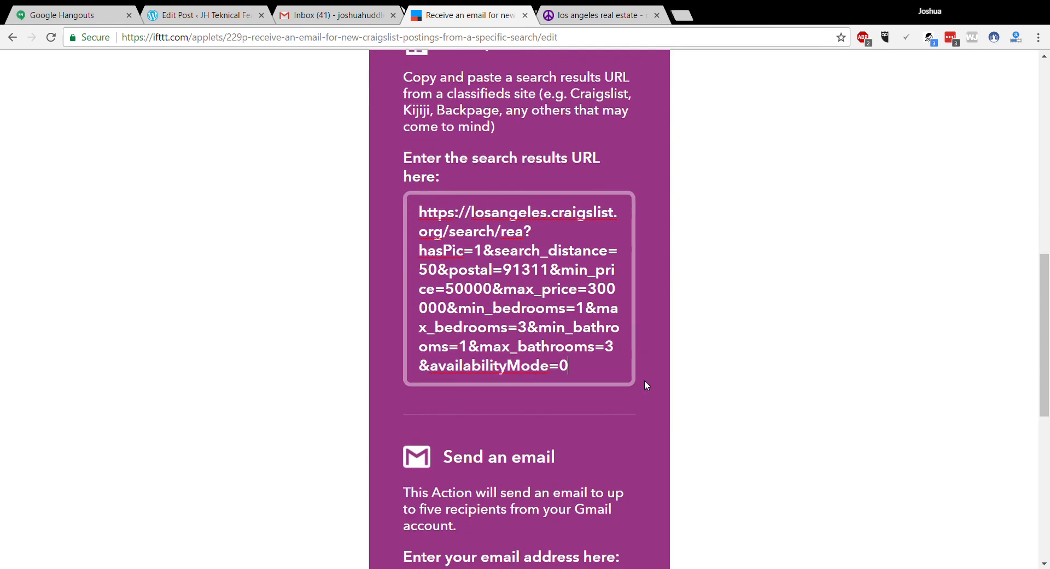
scroll(down, 3)
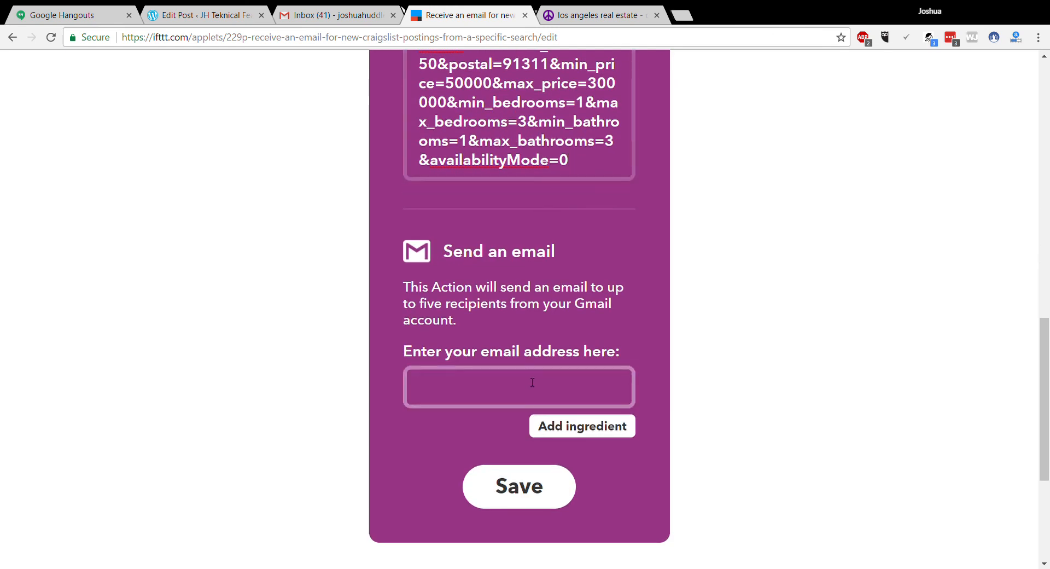
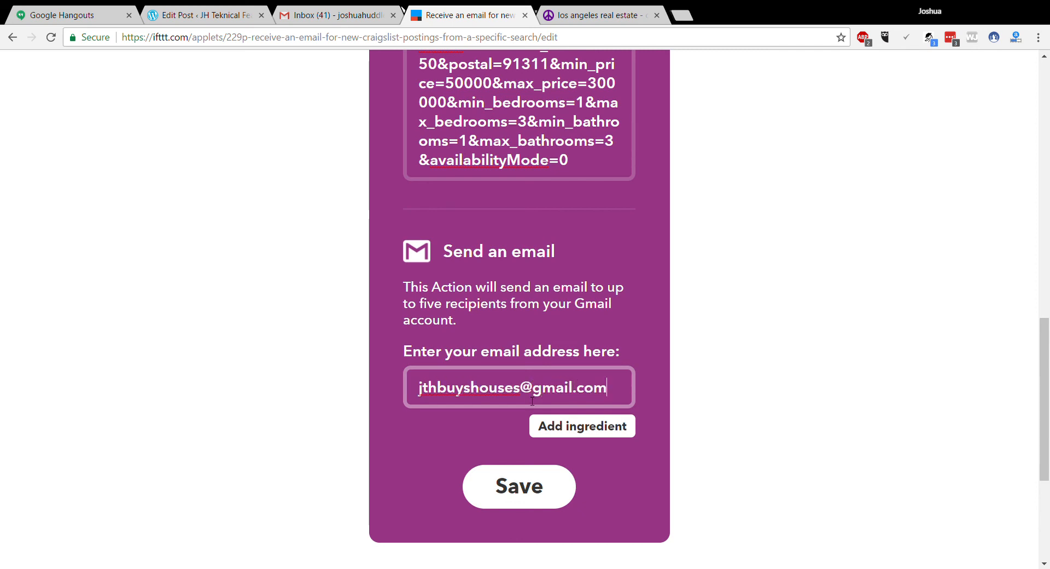
click(518, 485)
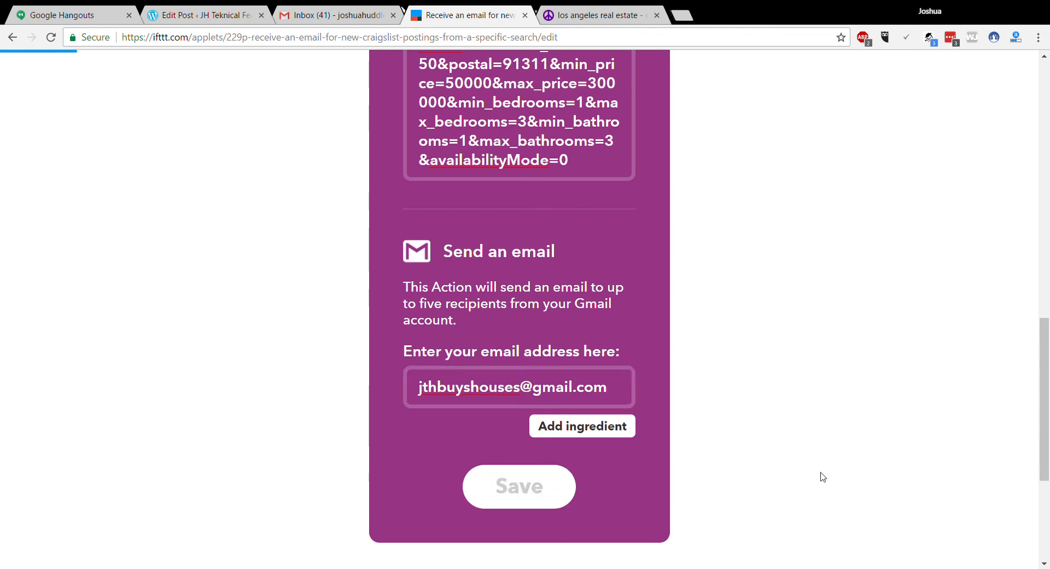
click(518, 485)
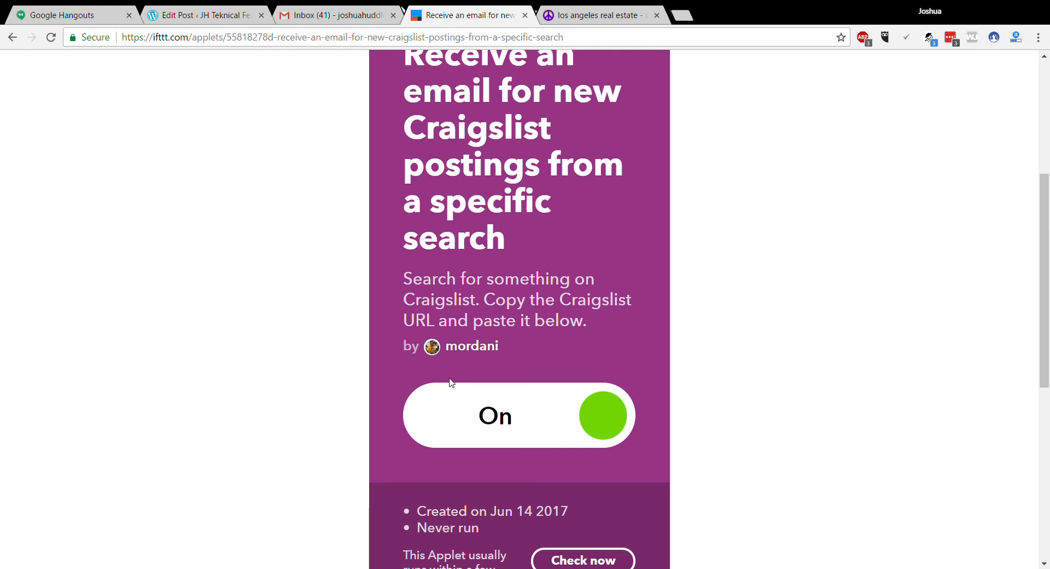
mouse_move(460, 372)
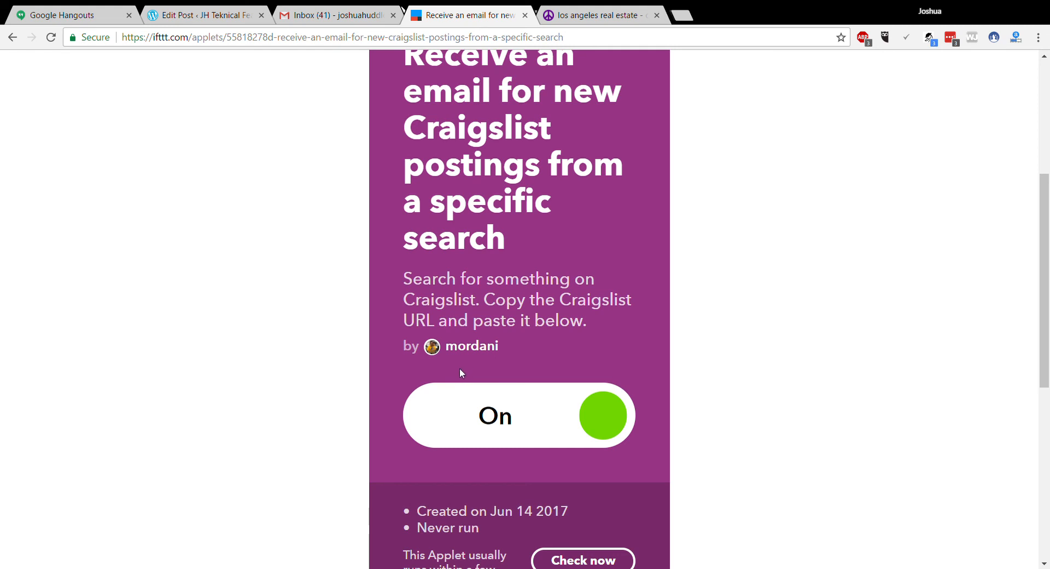
mouse_move(458, 384)
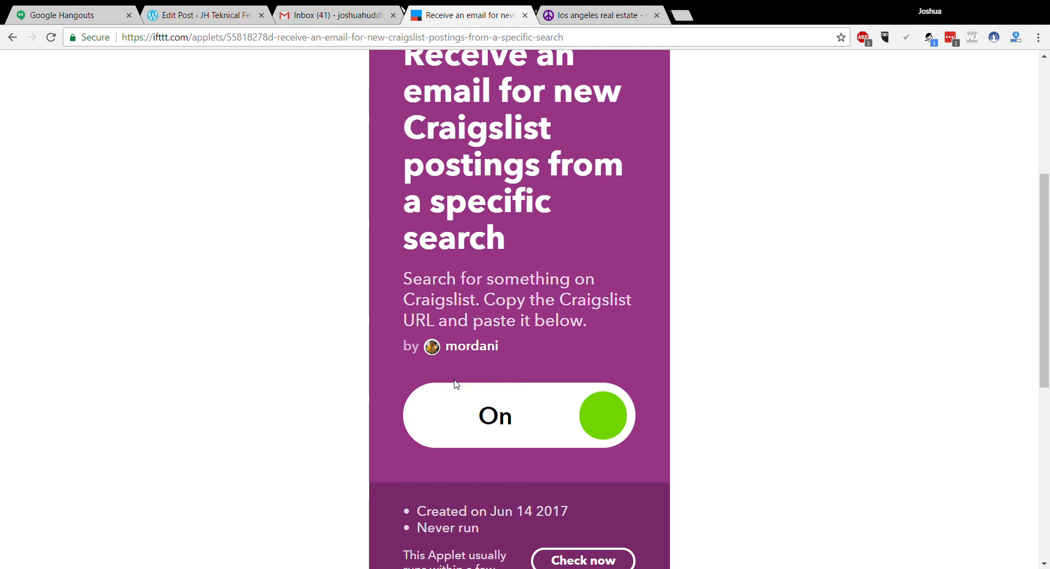
- Scroll to the top and choose Sign out from the username dropdown
scroll(up, 3)
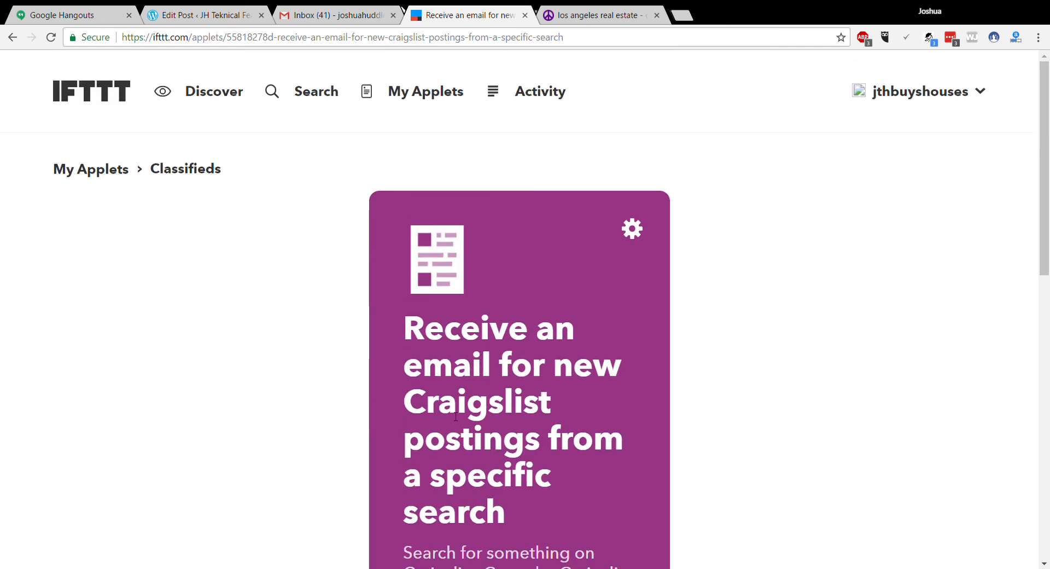
click(921, 91)
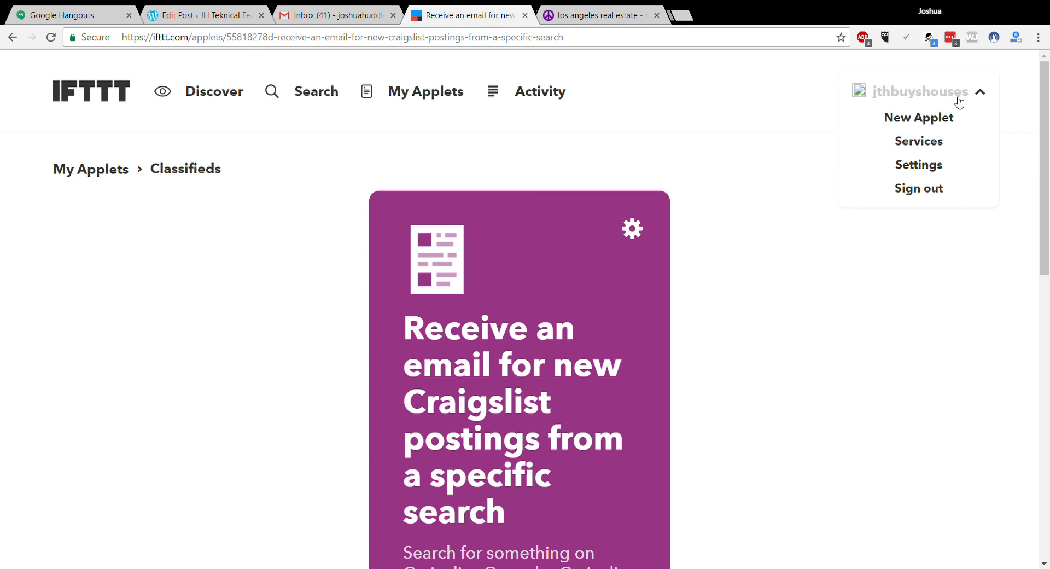
mouse_move(928, 193)
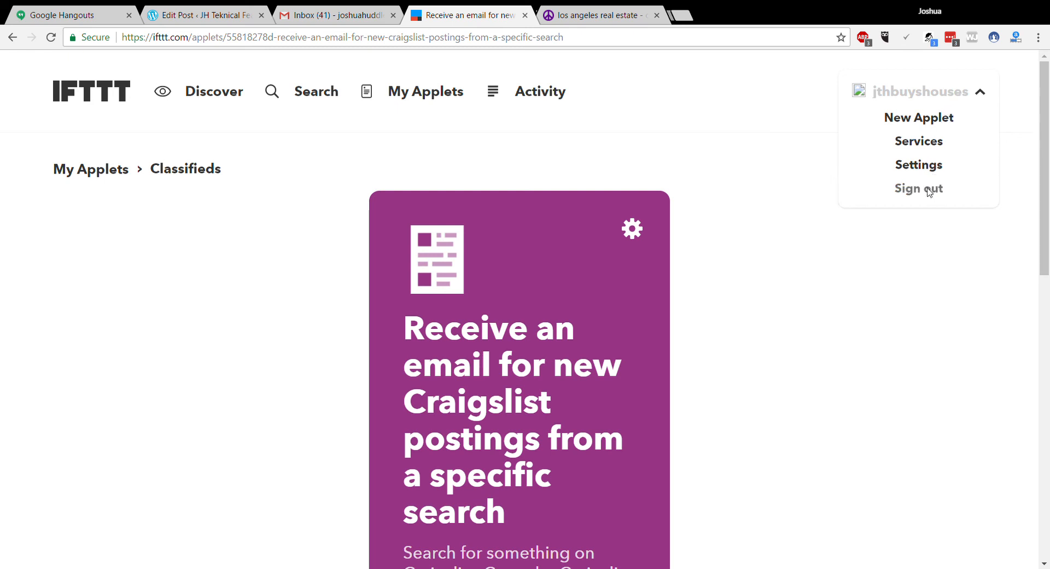
click(918, 188)
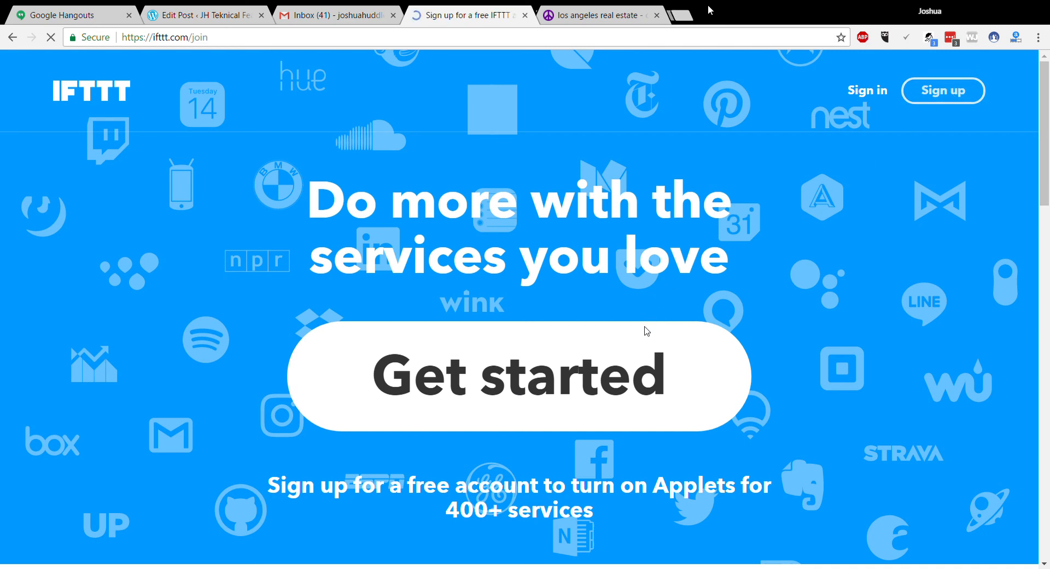
- Open IFTTT's Get started page and scroll to the Continue with Google/Facebook options
click(517, 374)
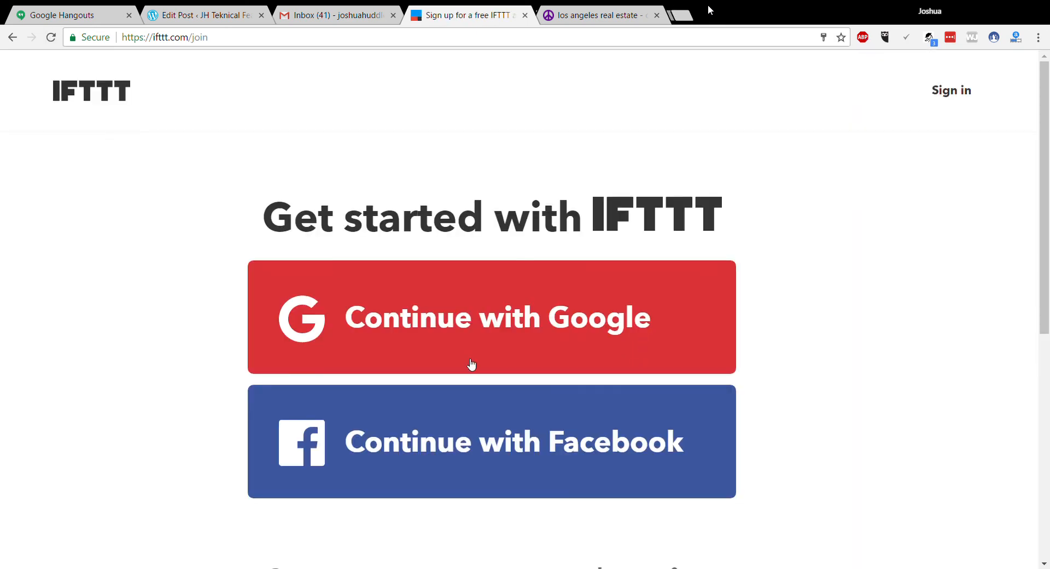
scroll(down, 3)
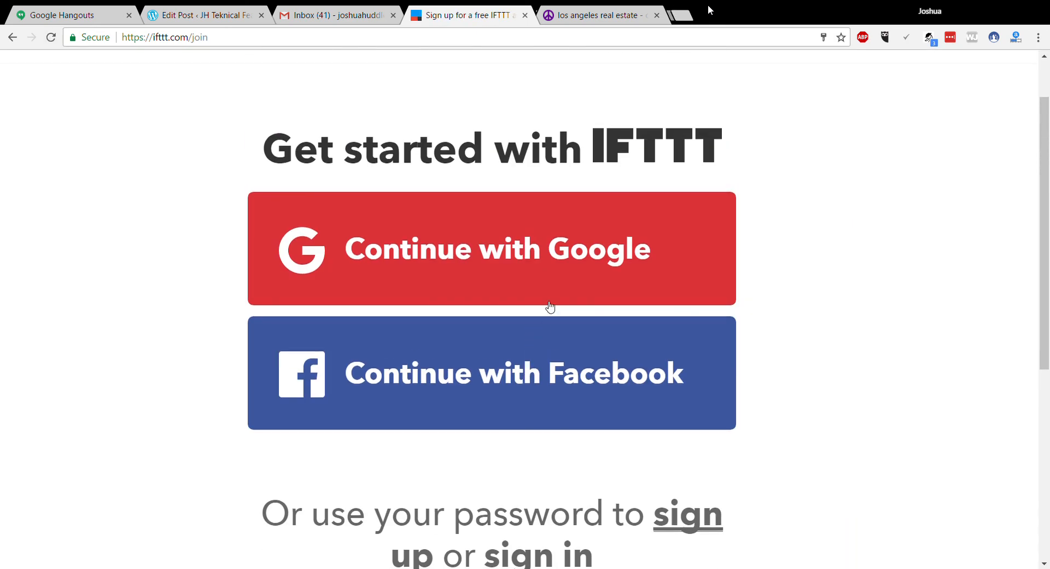
mouse_move(415, 279)
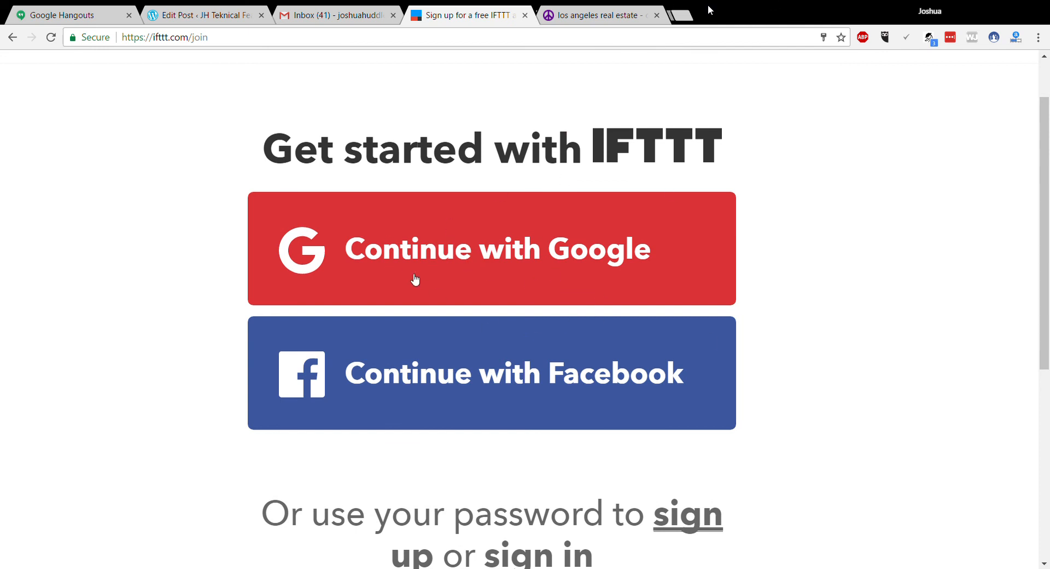
mouse_move(511, 81)
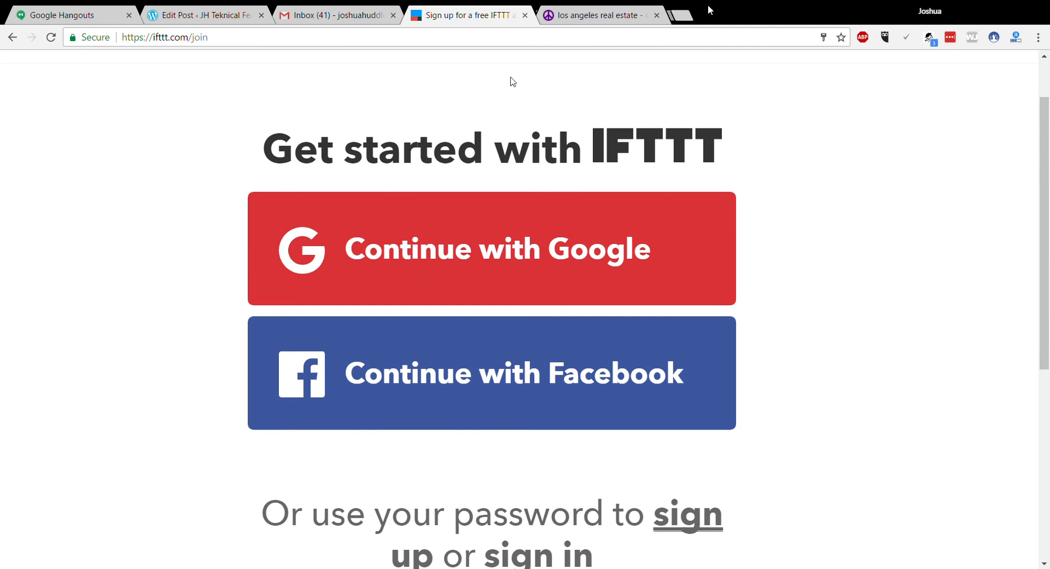
mouse_move(466, 288)
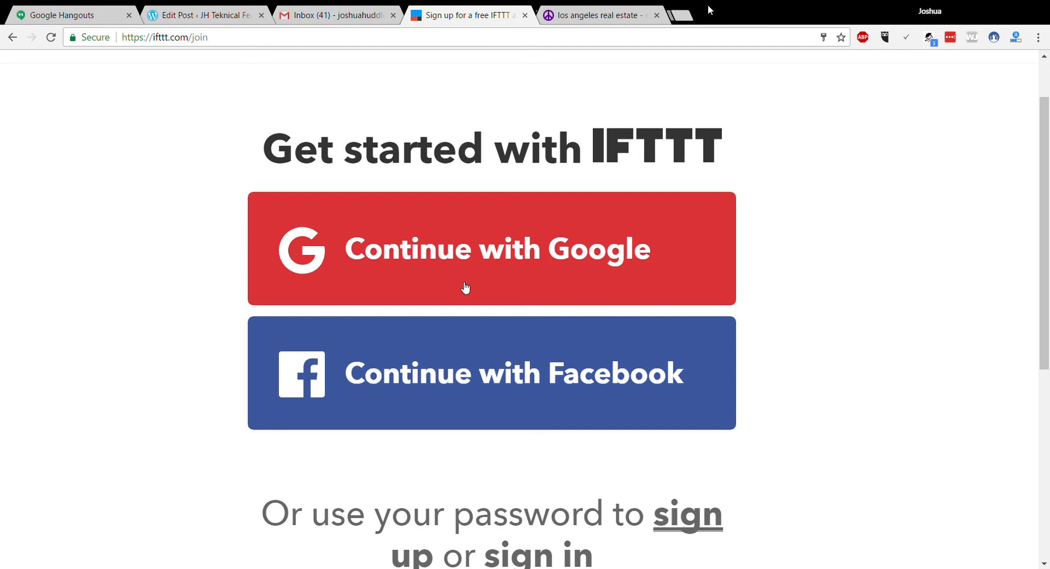
mouse_move(1037, 32)
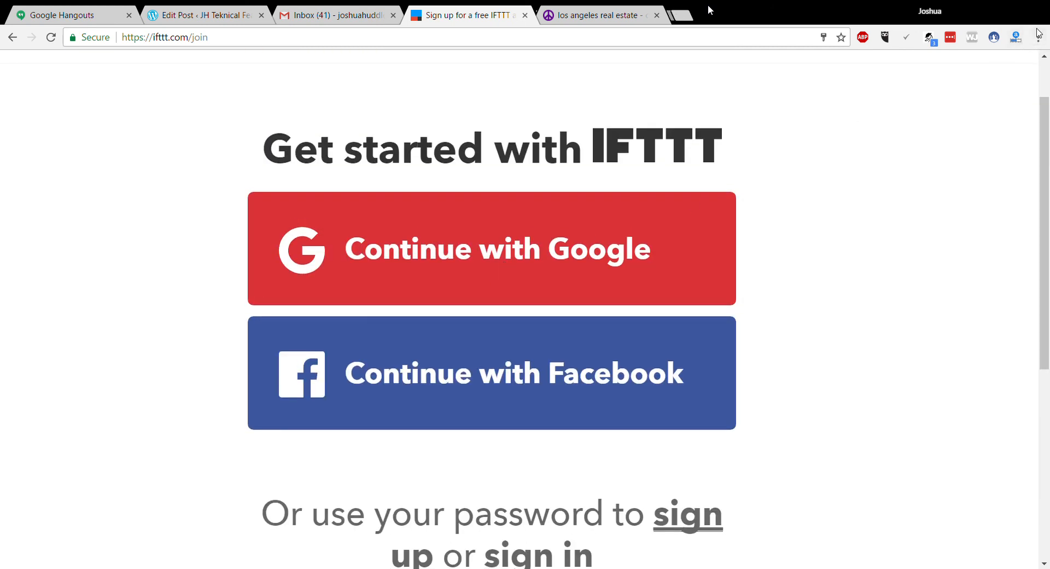
mouse_move(1024, 19)
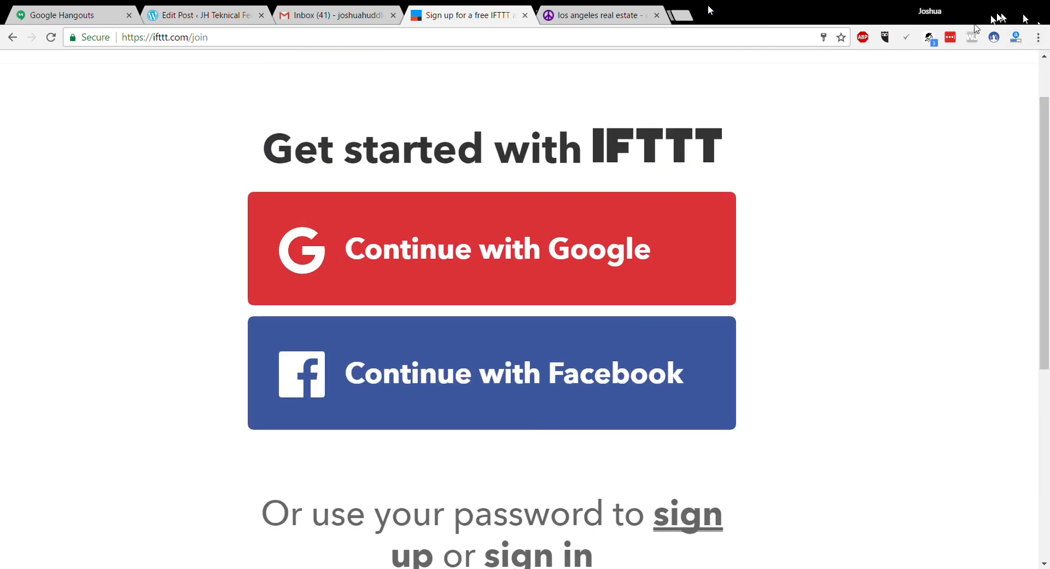